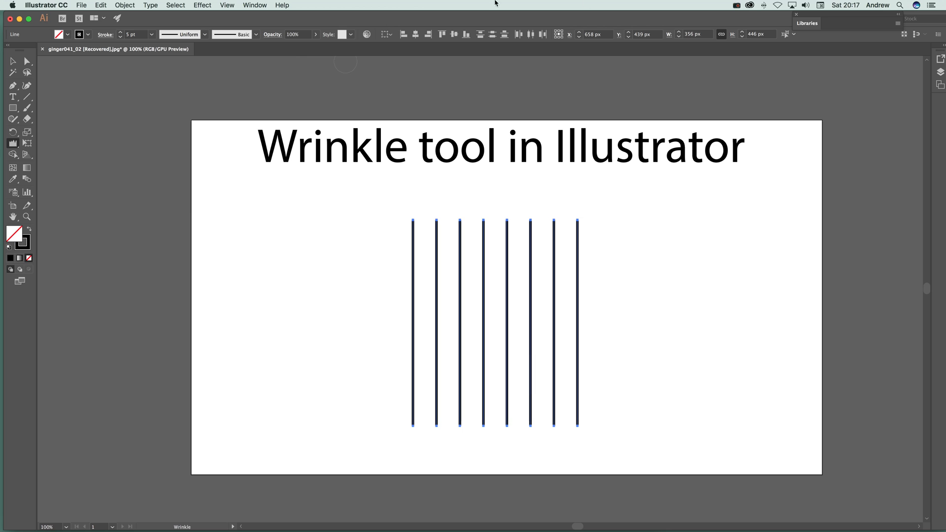
# - Set the horizontal wrinkle amount to 0% and test-stroke across the middle of the lines
pyautogui.click(13, 143)
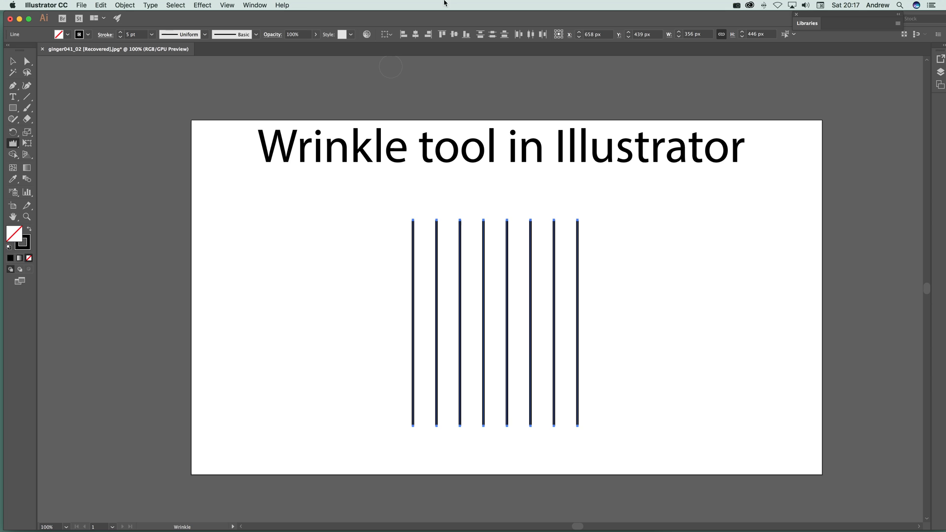
pyautogui.moveTo(381, 430)
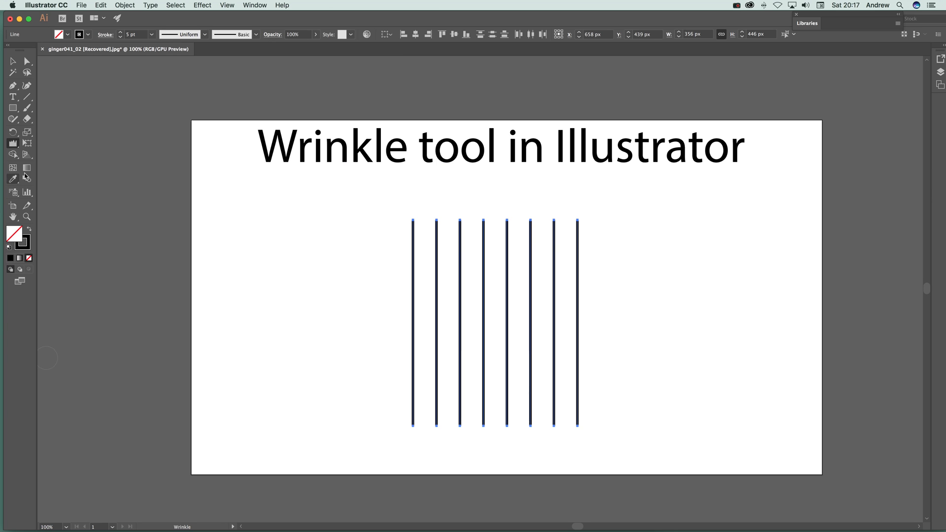
pyautogui.doubleClick(13, 177)
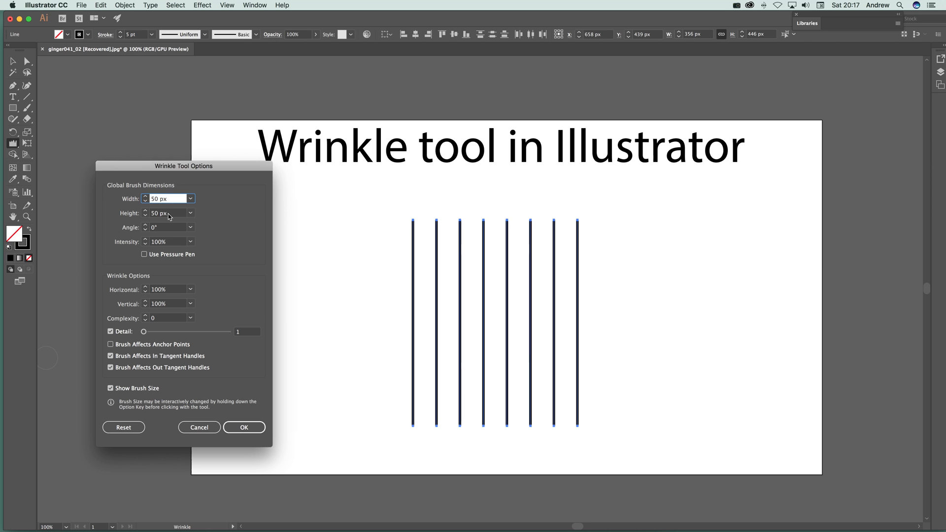
pyautogui.click(166, 212)
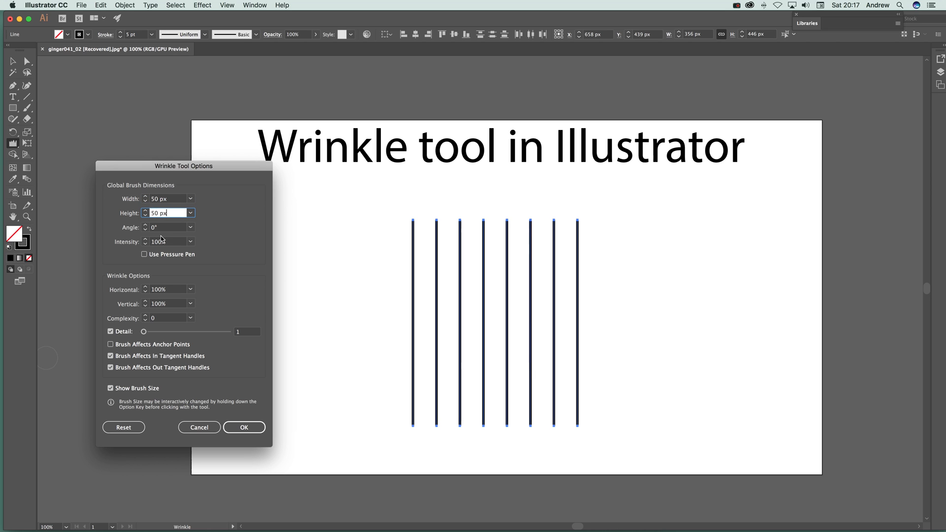
pyautogui.moveTo(153, 306)
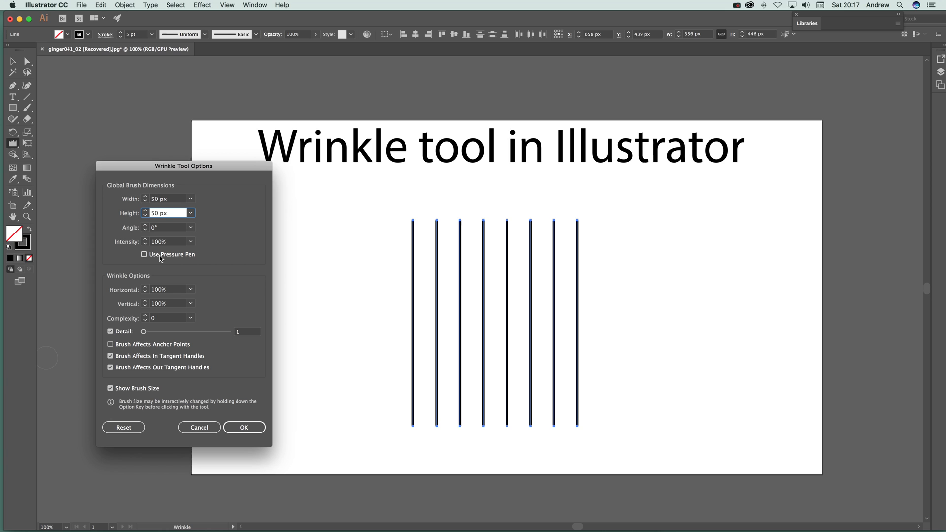
pyautogui.click(166, 212)
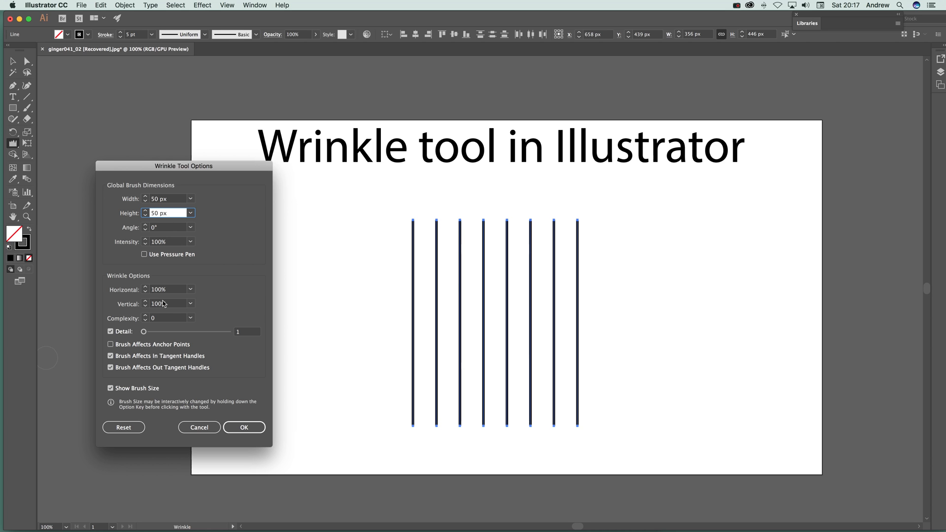
pyautogui.click(168, 289)
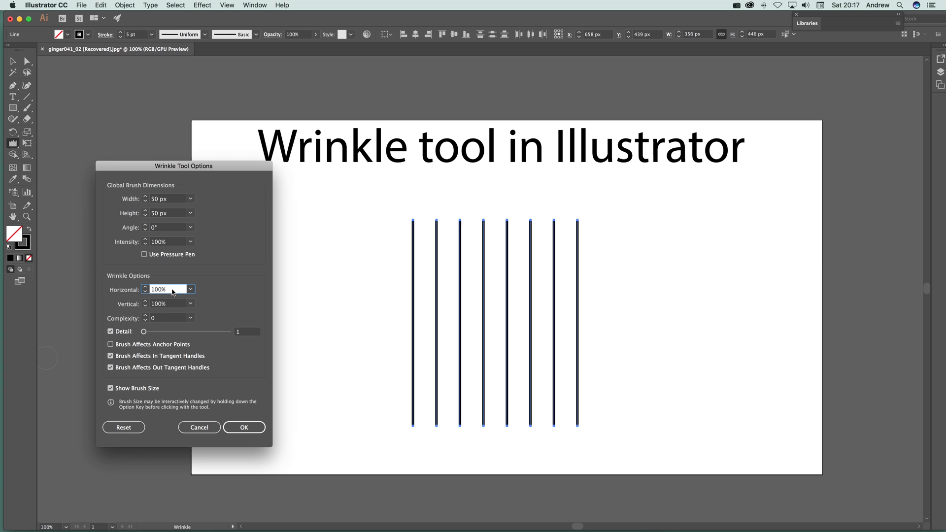
pyautogui.moveTo(154, 316)
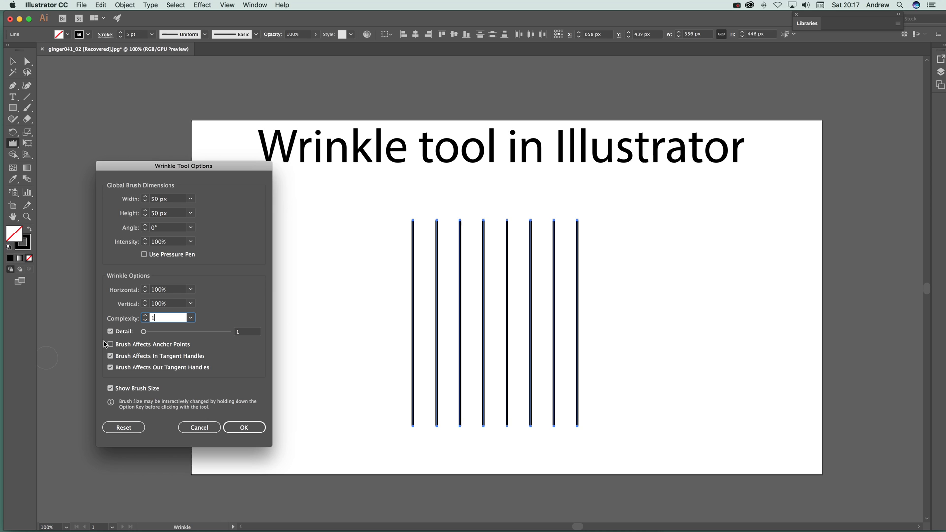
pyautogui.click(244, 427)
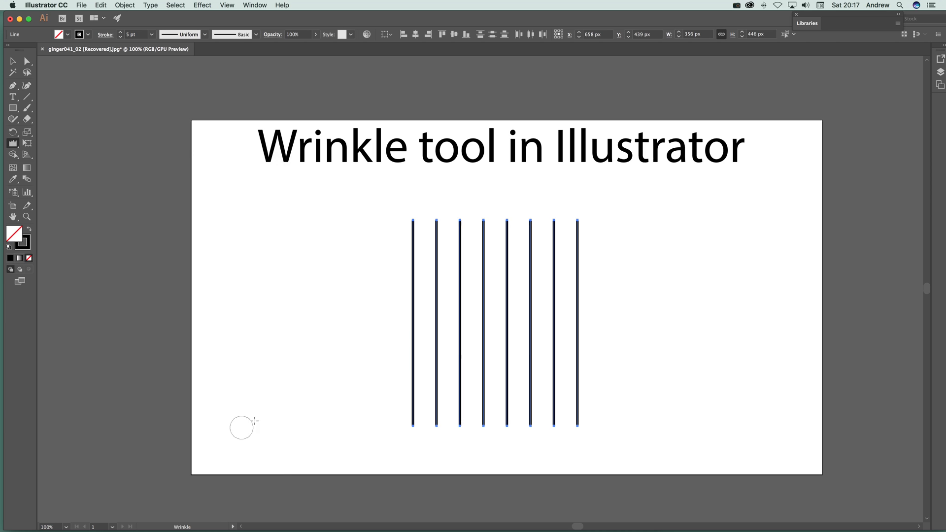
pyautogui.moveTo(400, 296)
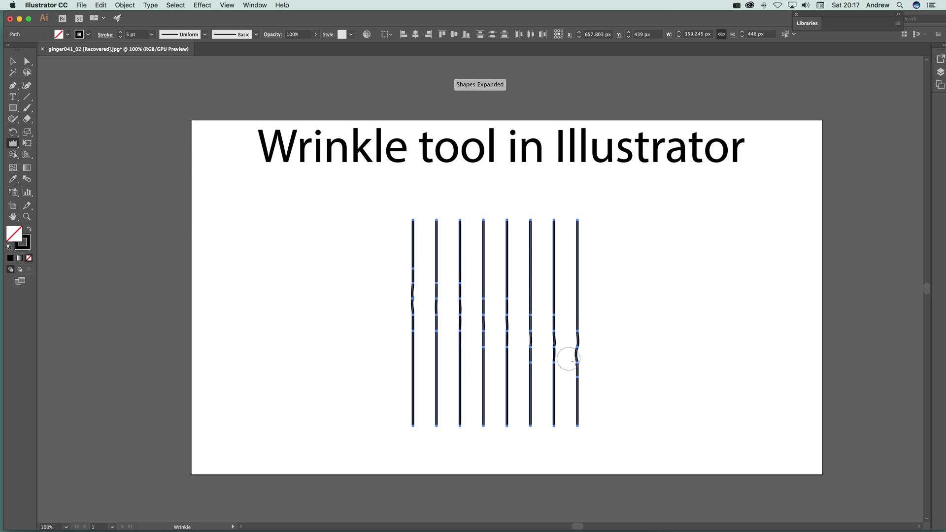
pyautogui.moveTo(568, 360); pyautogui.dragTo(577, 376)
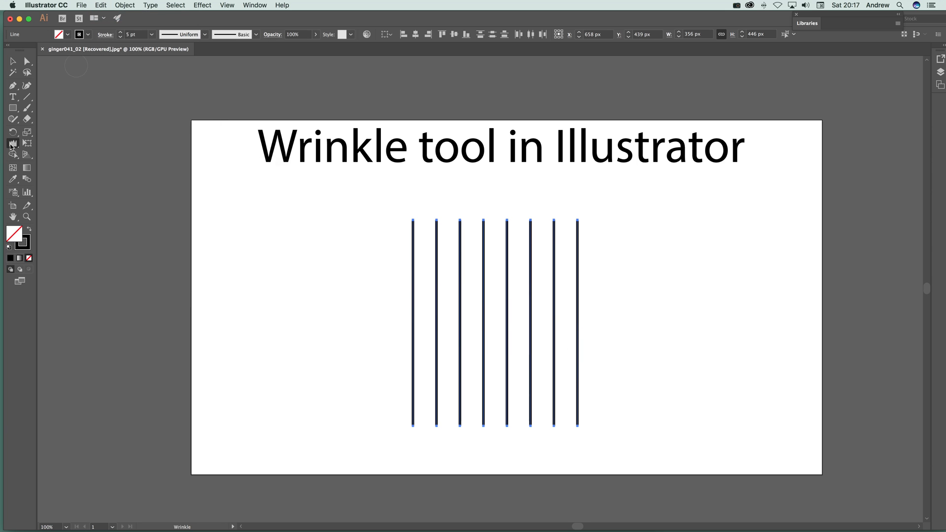
# - Confirm the zeroed wrinkle amounts and set the wrinkle complexity to 4
pyautogui.doubleClick(13, 144)
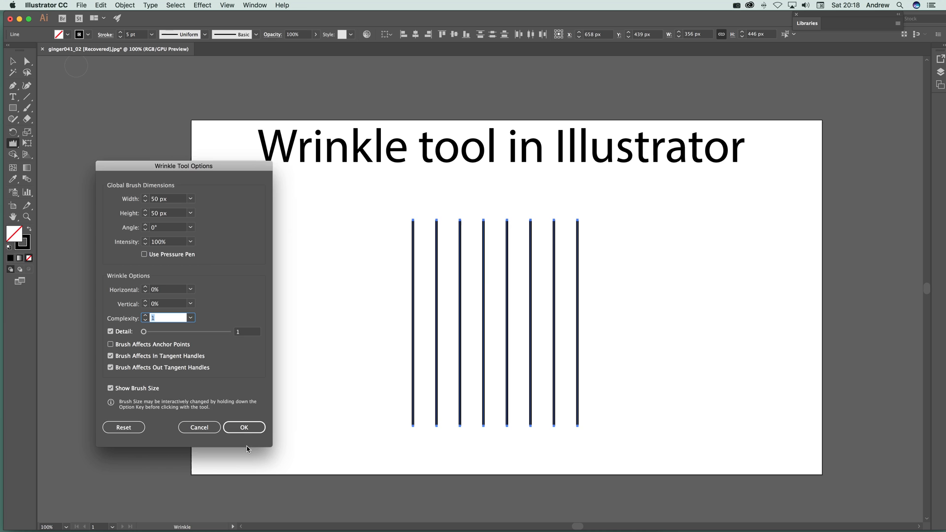
pyautogui.click(244, 427)
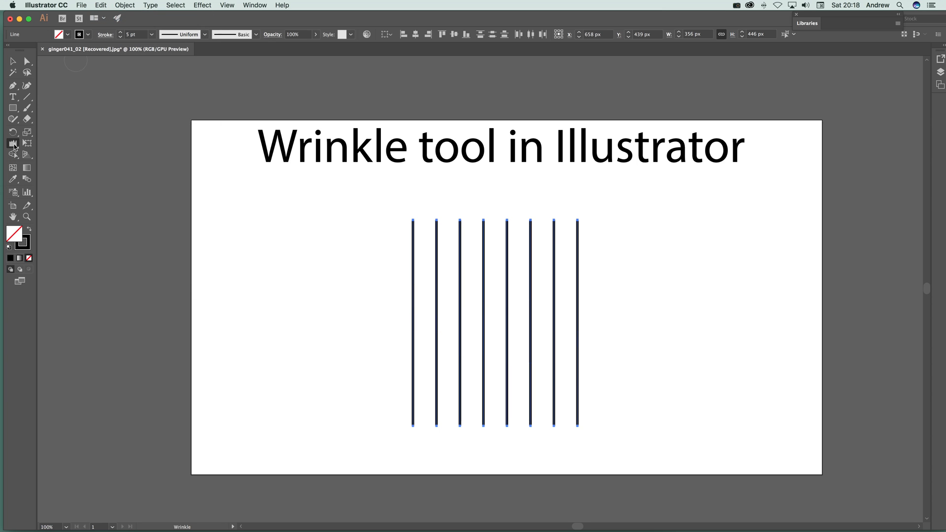
pyautogui.doubleClick(13, 144)
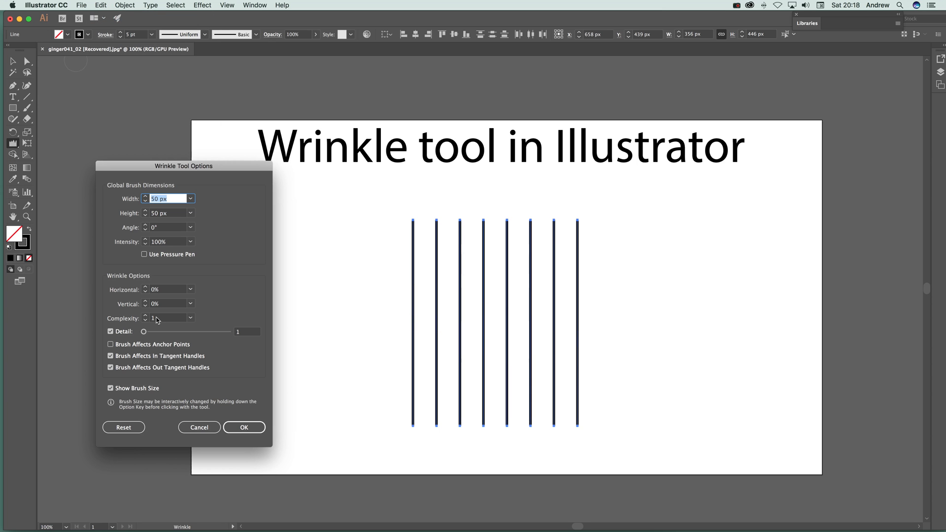
pyautogui.click(190, 318)
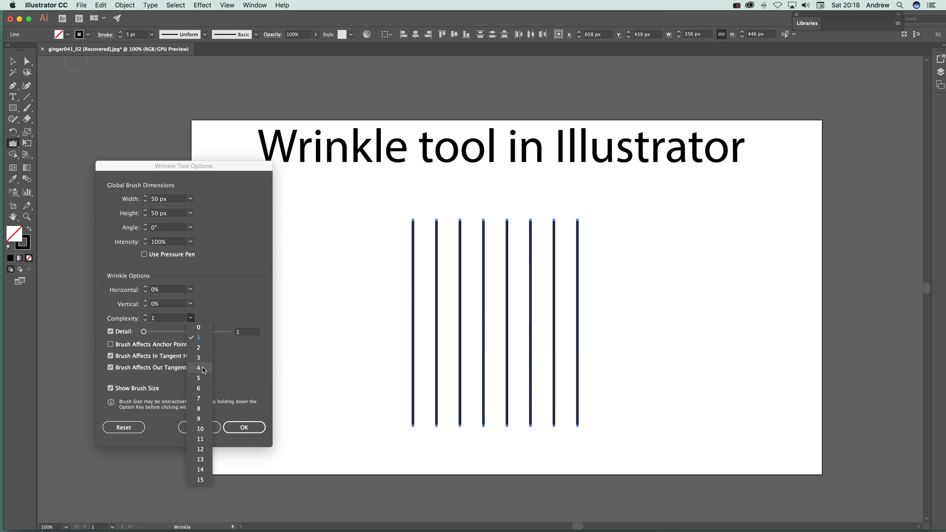
pyautogui.click(199, 368)
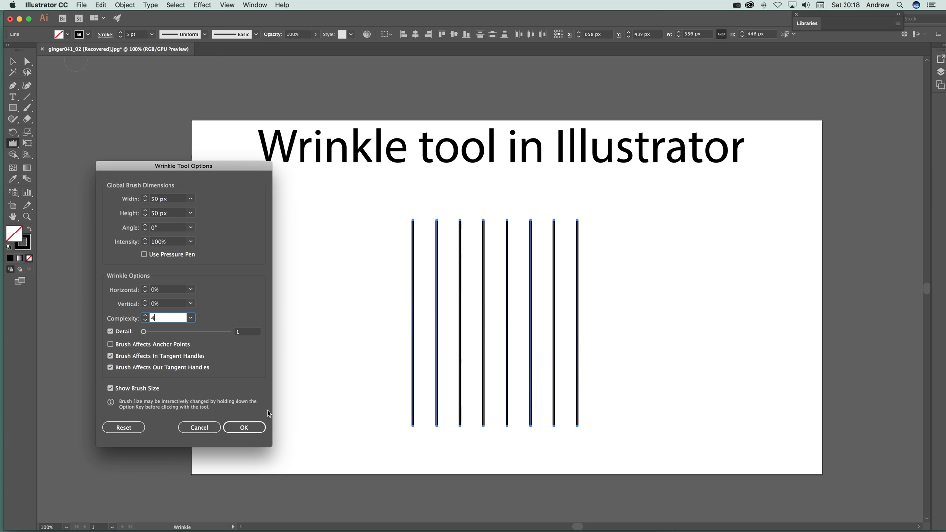
pyautogui.click(244, 427)
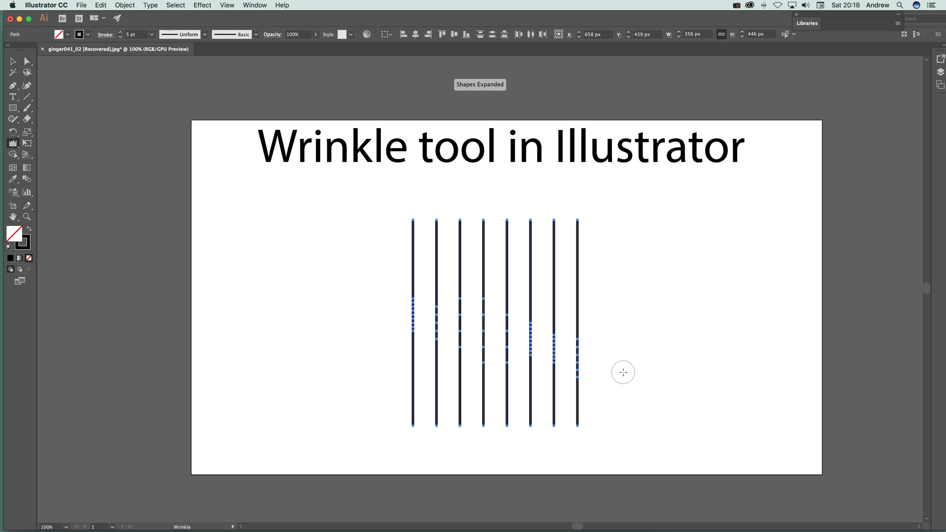
pyautogui.moveTo(541, 337)
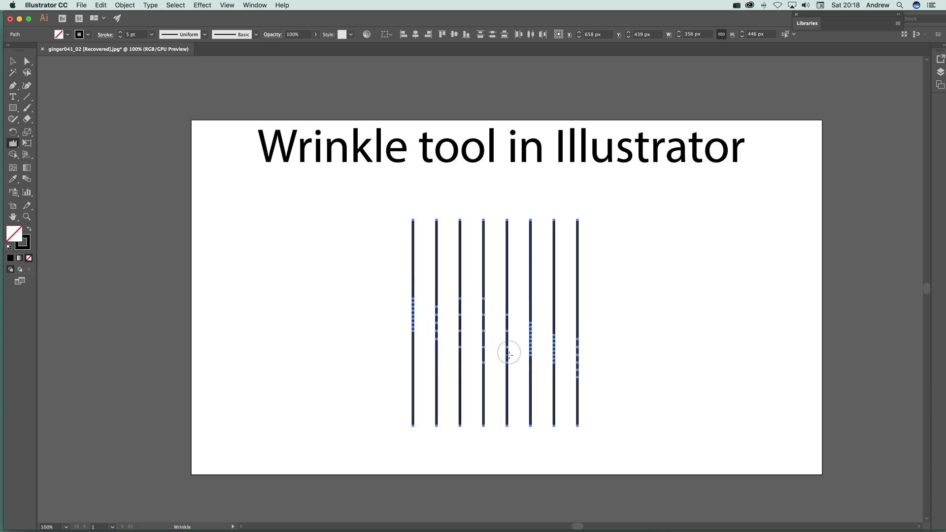
pyautogui.moveTo(366, 284)
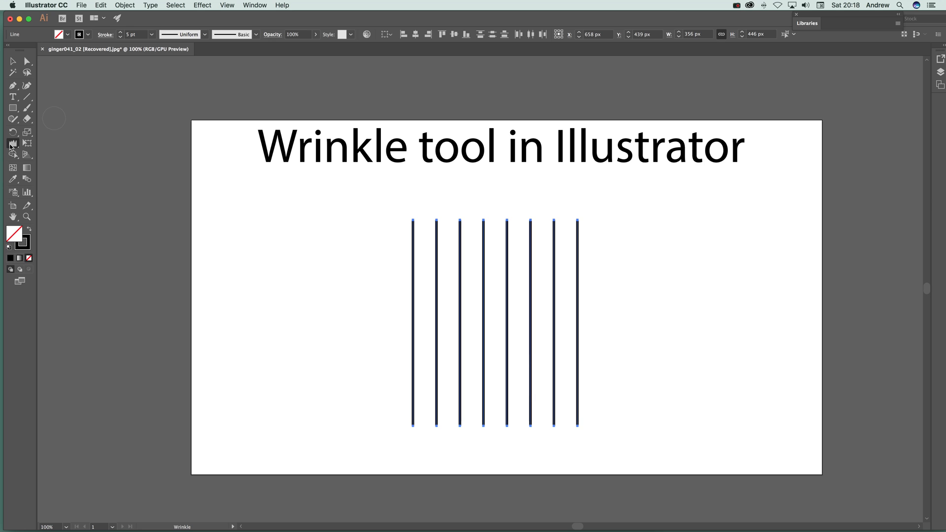
# - Enlarge the wrinkle brush size to 1000
pyautogui.doubleClick(13, 144)
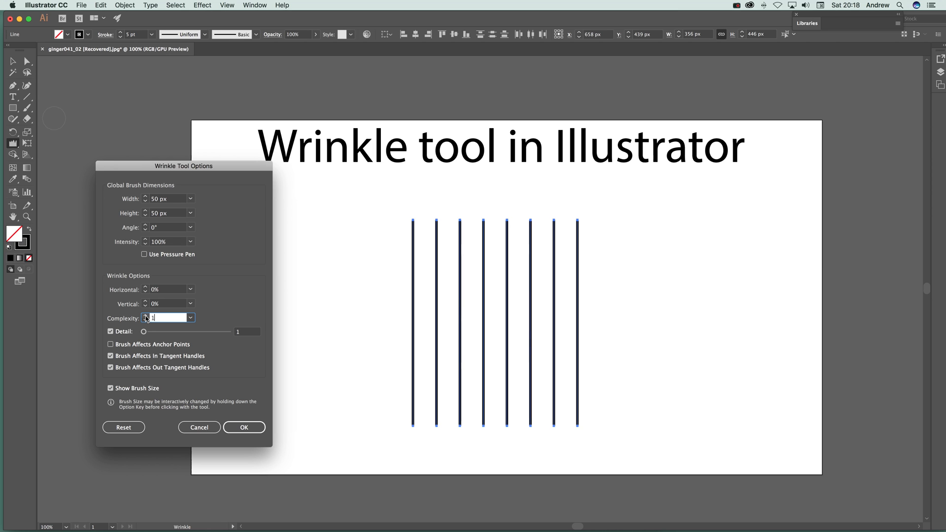
pyautogui.write('5')
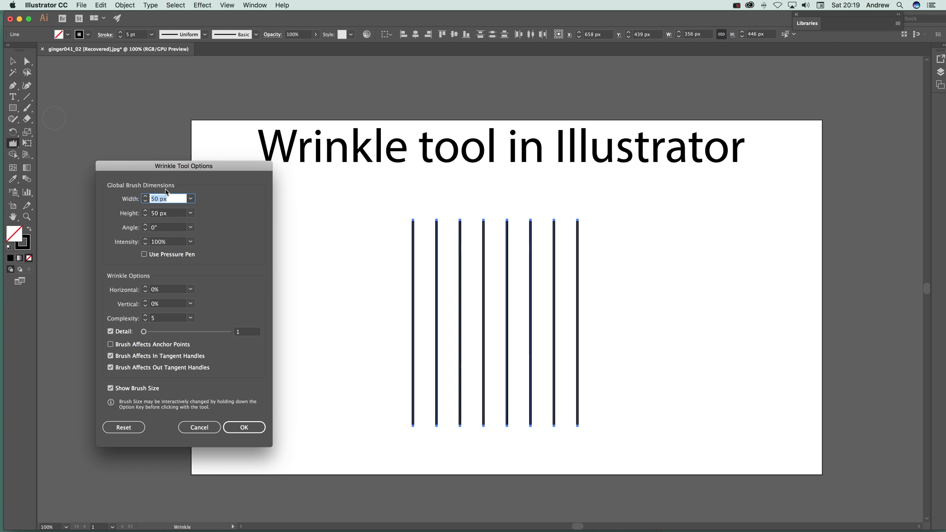
pyautogui.write('1000')
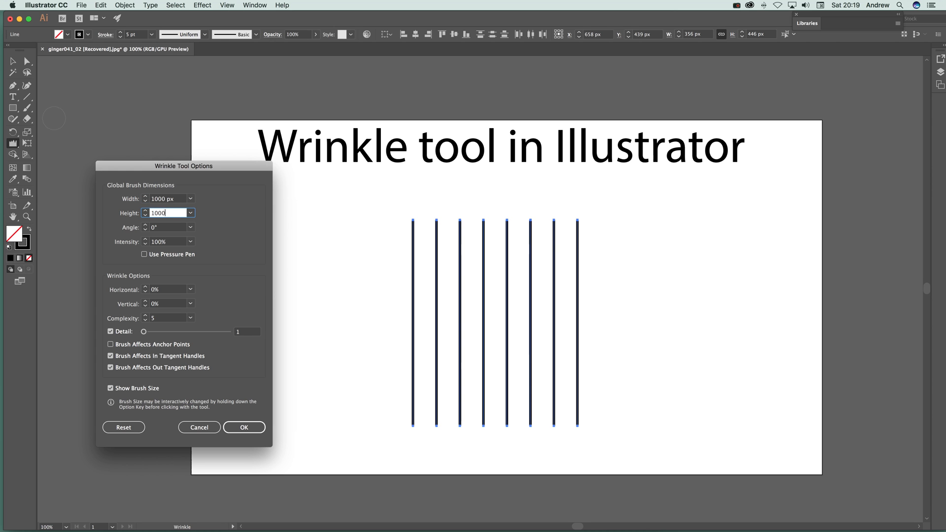
pyautogui.click(244, 427)
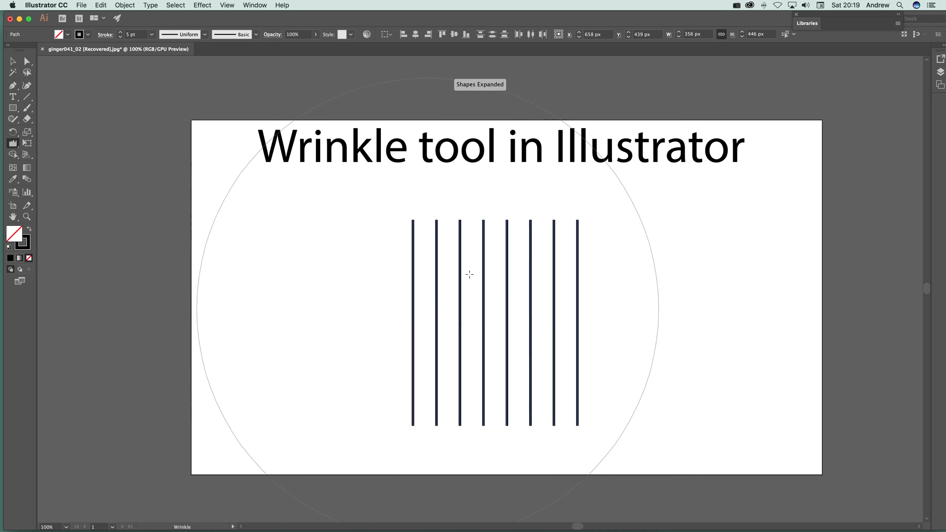
# - Enter 10 in the wrinkle options and brush over the eight vertical lines
pyautogui.doubleClick(12, 143)
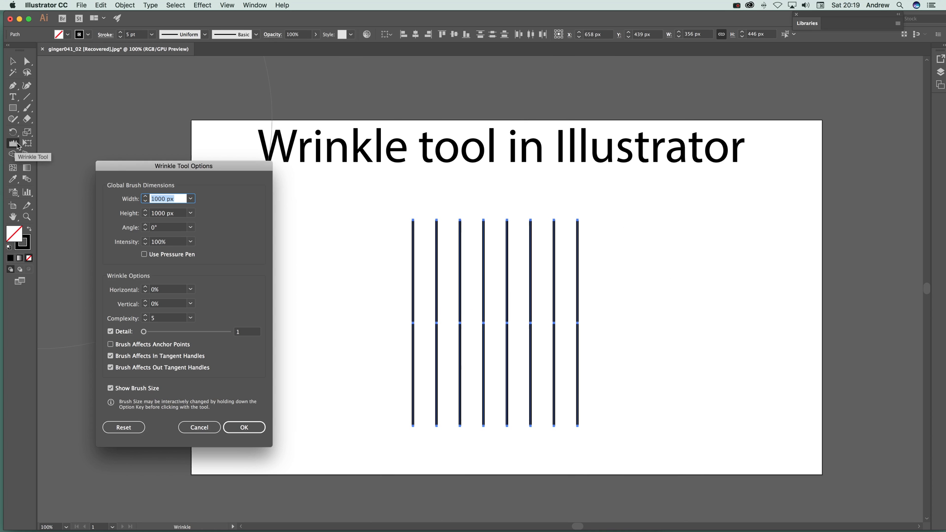
pyautogui.moveTo(169, 302)
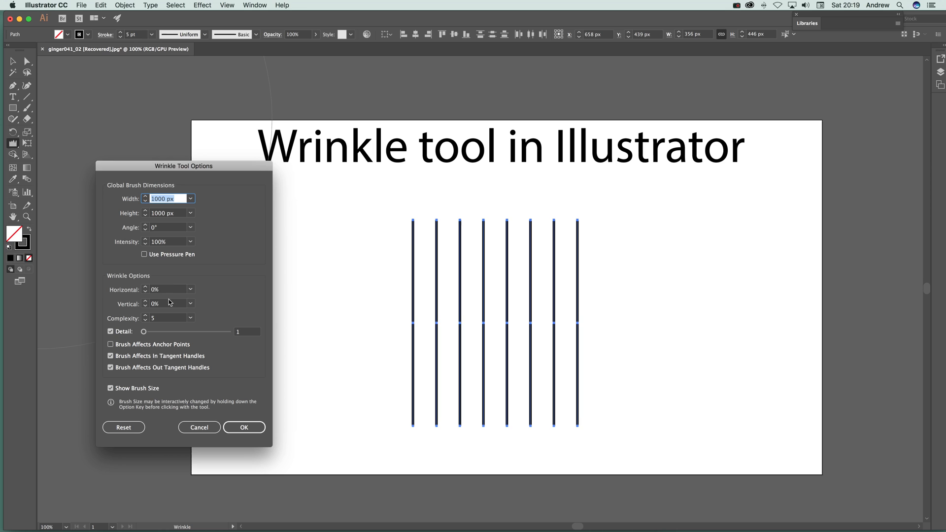
pyautogui.write('100')
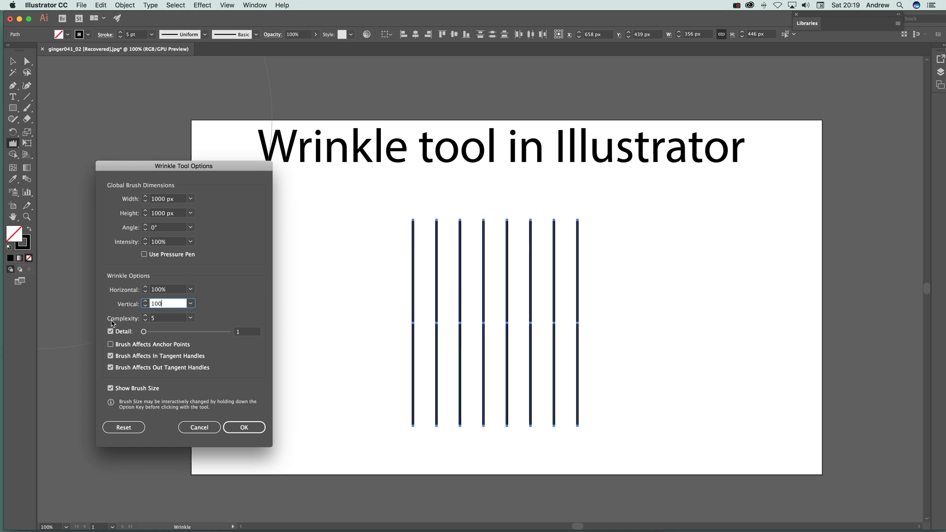
pyautogui.moveTo(279, 116)
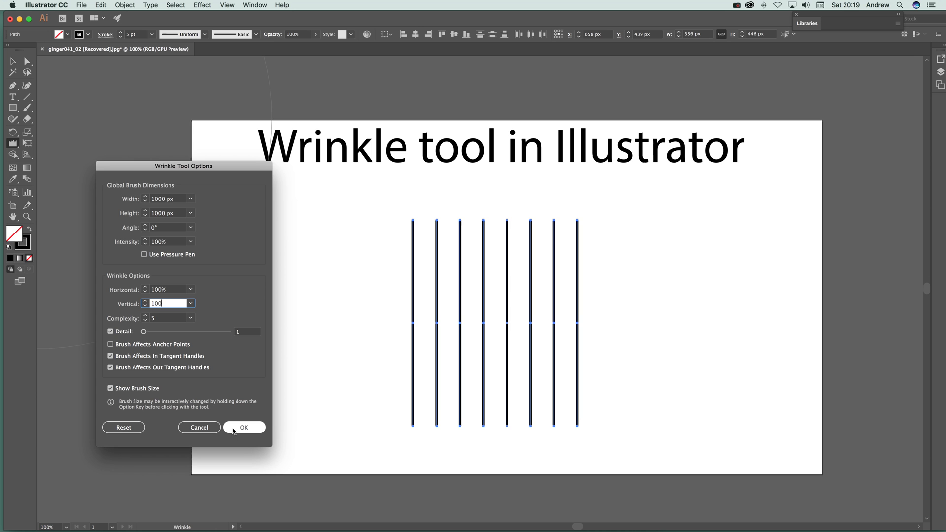
pyautogui.click(244, 428)
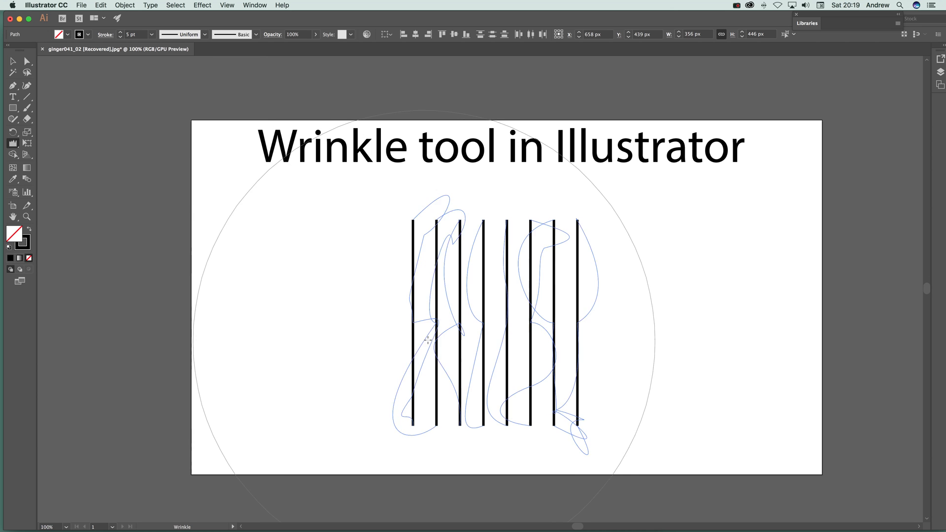
pyautogui.moveTo(427, 339); pyautogui.dragTo(477, 241)
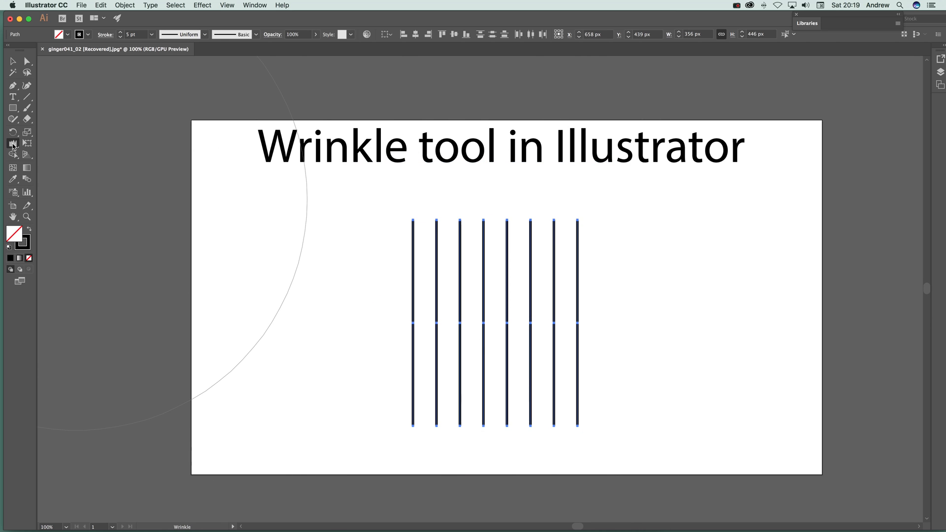
# - Reopen and confirm the 0% horizontal, 100% vertical wrinkle settings
pyautogui.doubleClick(13, 143)
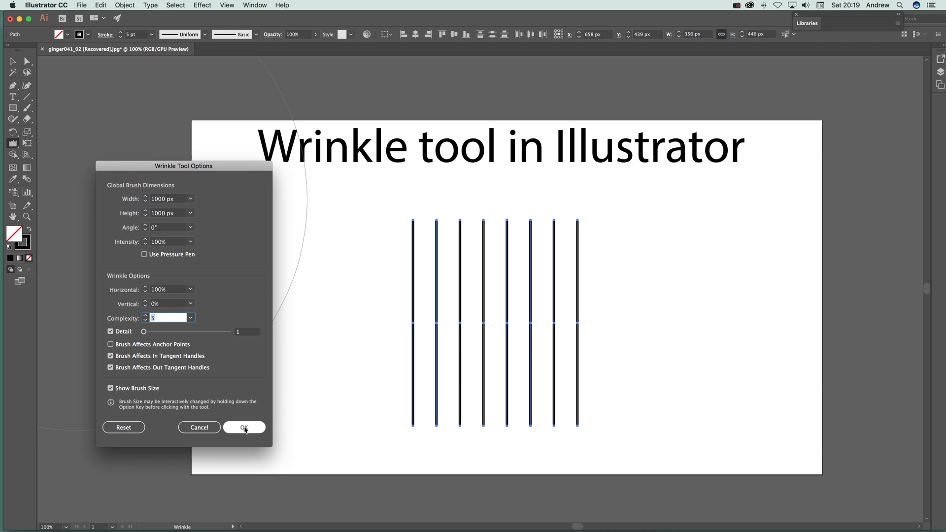
pyautogui.click(244, 427)
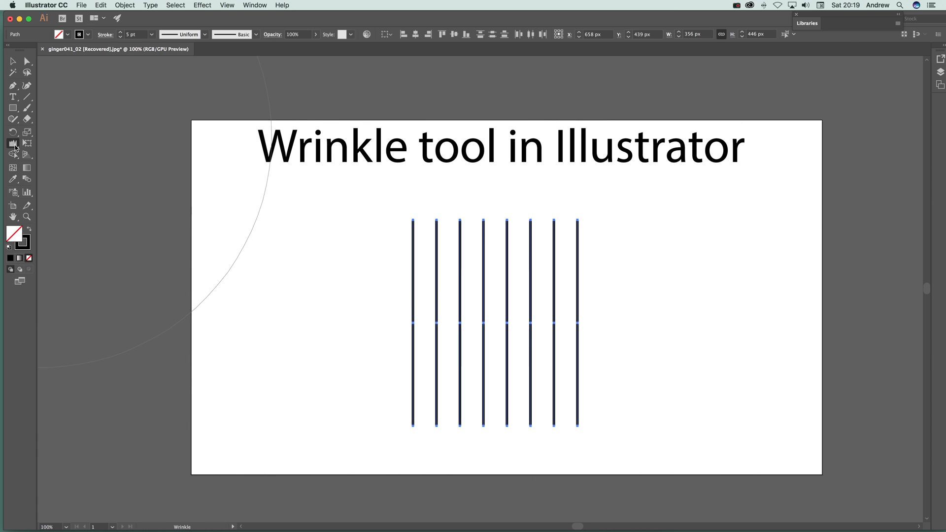
pyautogui.doubleClick(13, 143)
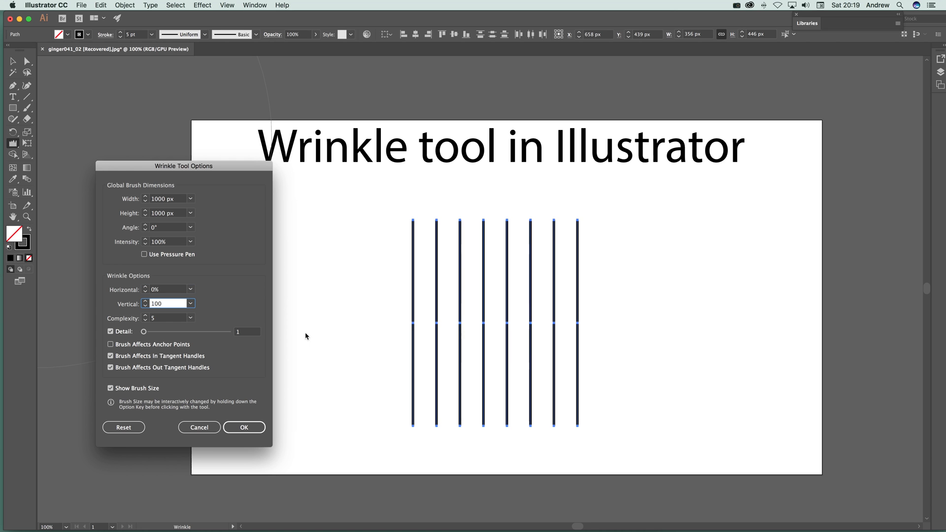
pyautogui.click(243, 427)
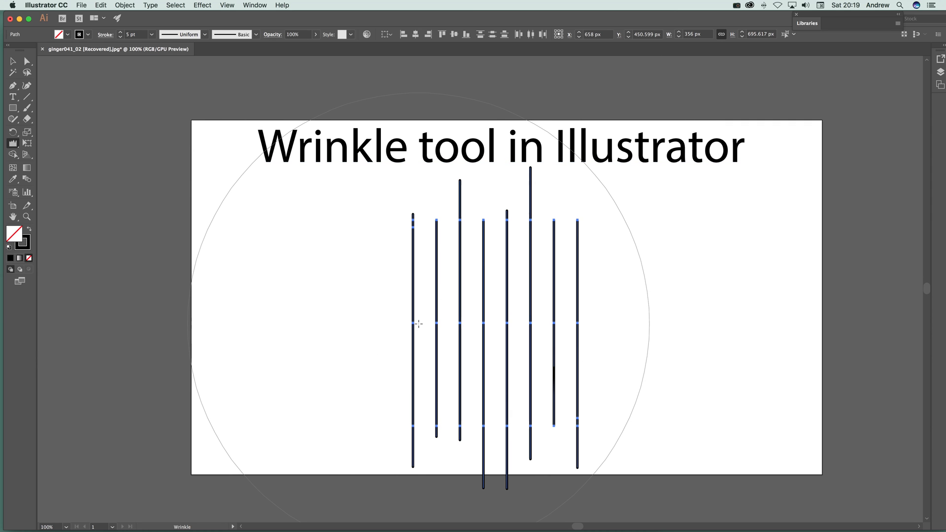
pyautogui.moveTo(368, 324)
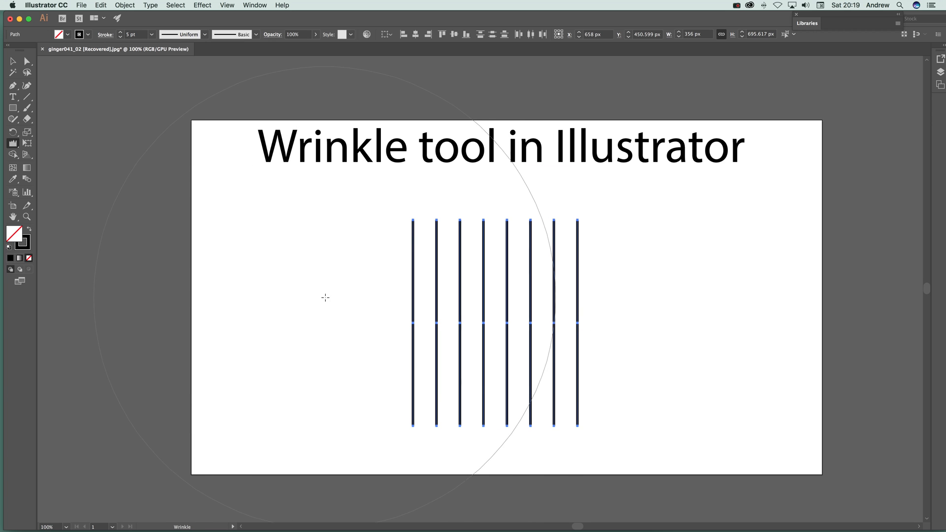
# - Enter wrinkle angle 60°, Horizontal and Vertical 100%, and slide Detail to 4
pyautogui.doubleClick(13, 143)
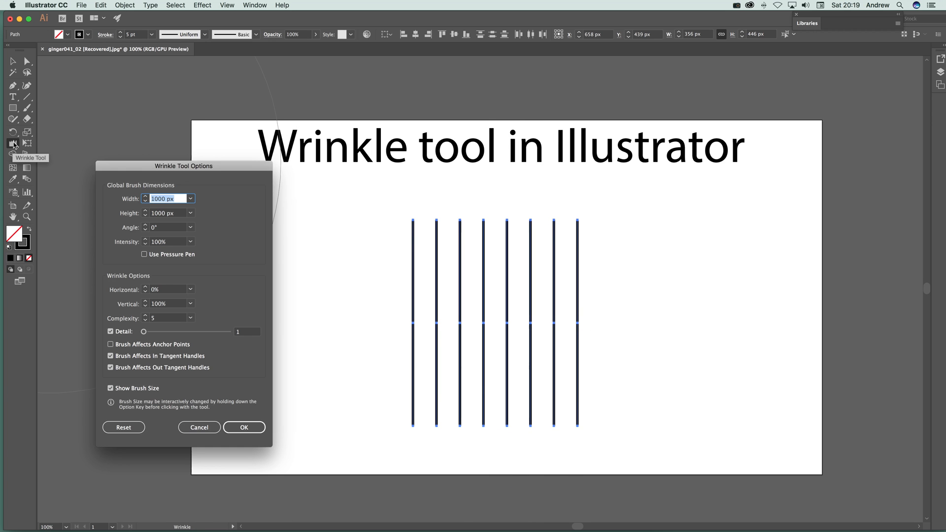
pyautogui.click(167, 226)
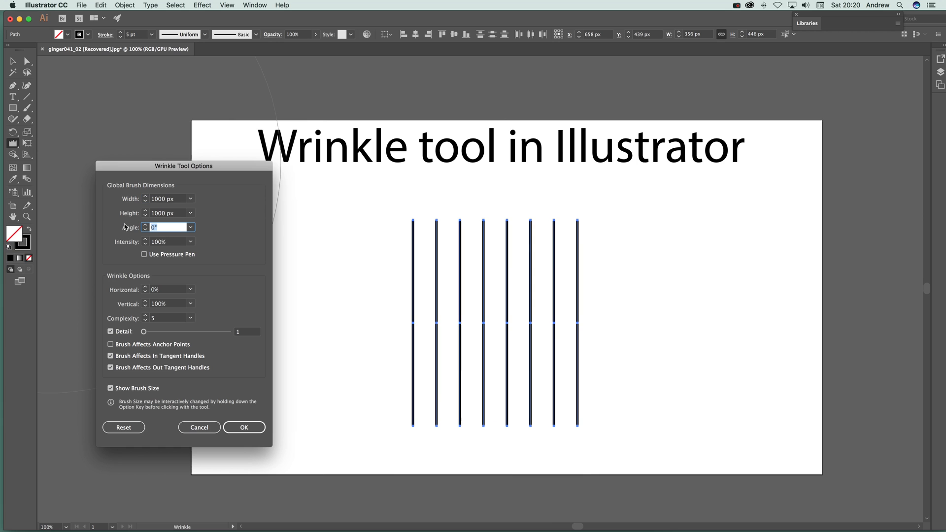
pyautogui.moveTo(333, 205)
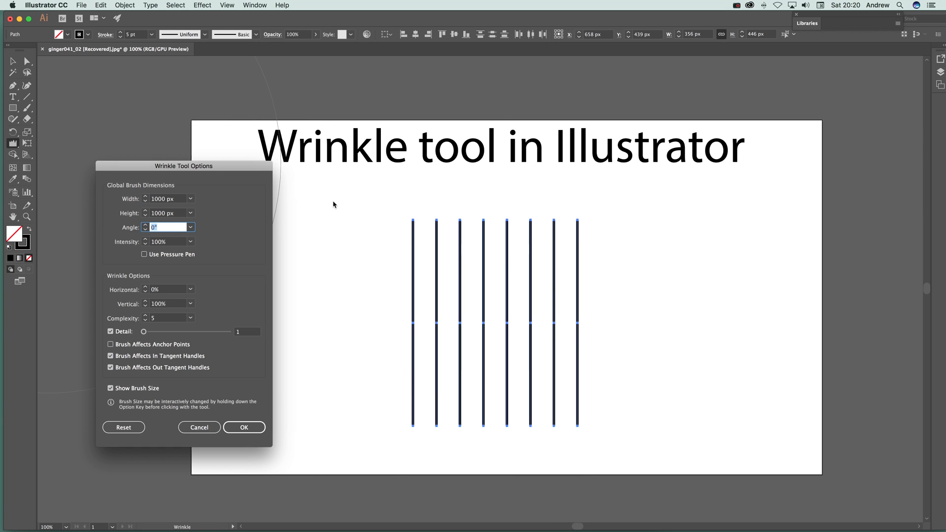
pyautogui.write('60')
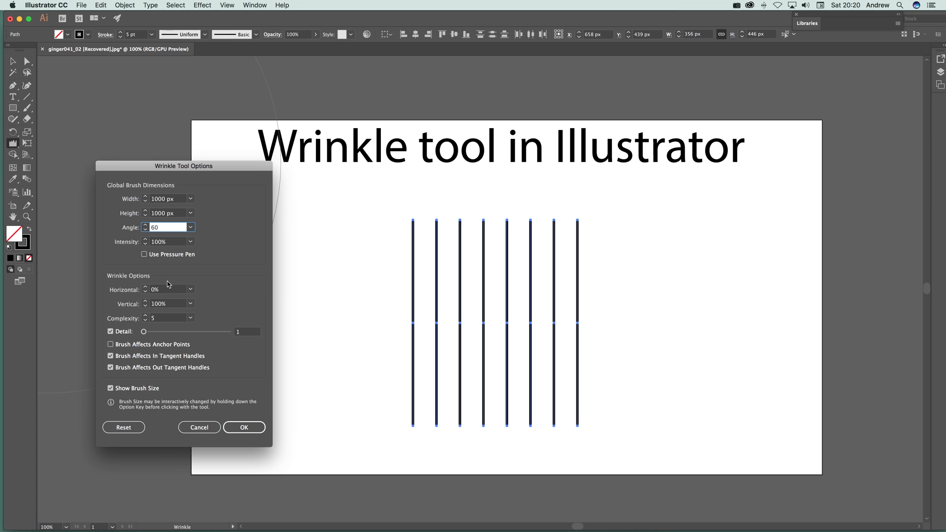
pyautogui.click(167, 290)
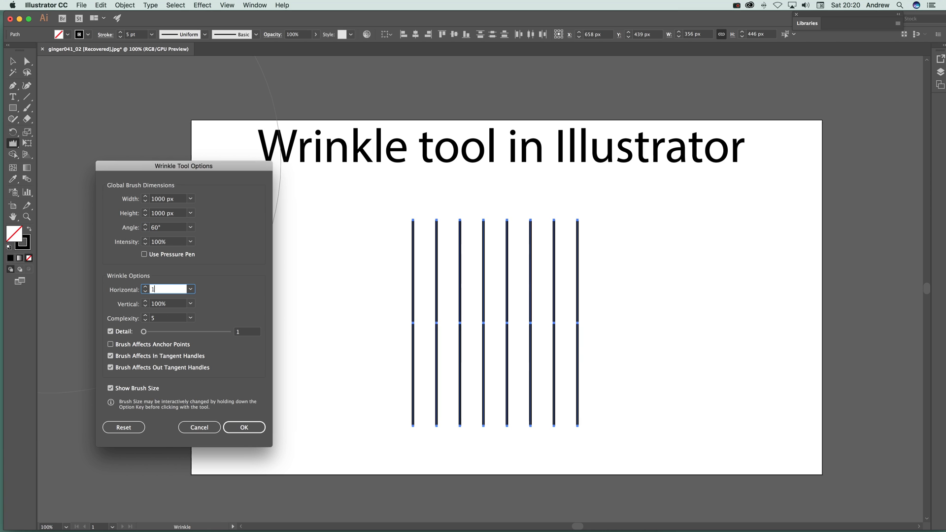
pyautogui.click(166, 304)
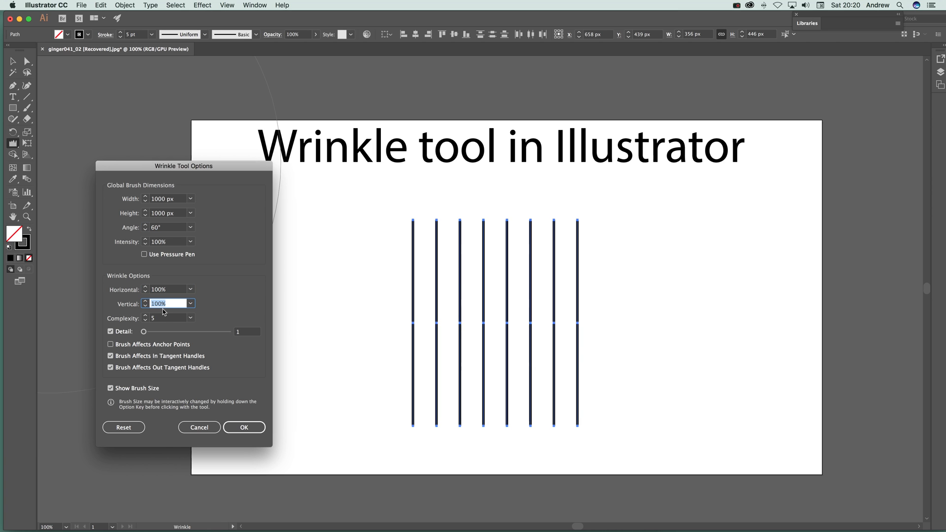
pyautogui.click(244, 427)
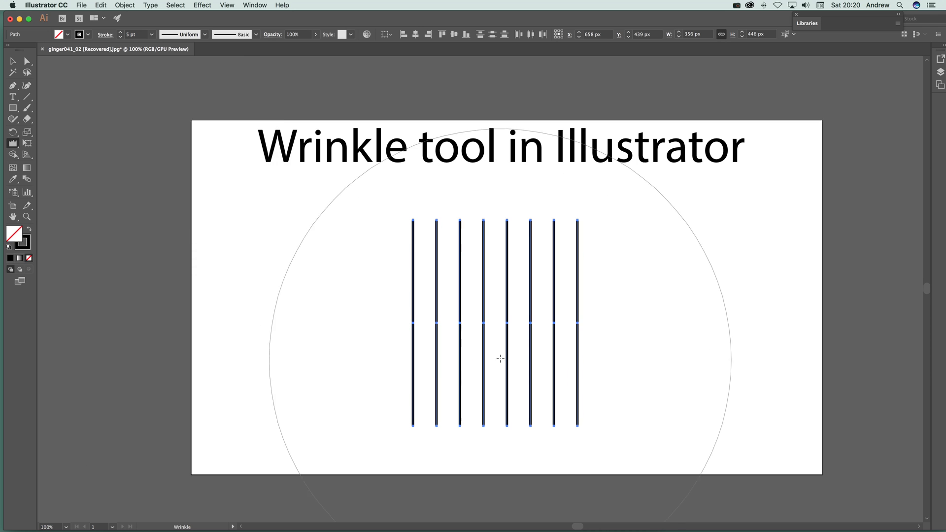
pyautogui.moveTo(499, 359); pyautogui.dragTo(655, 448)
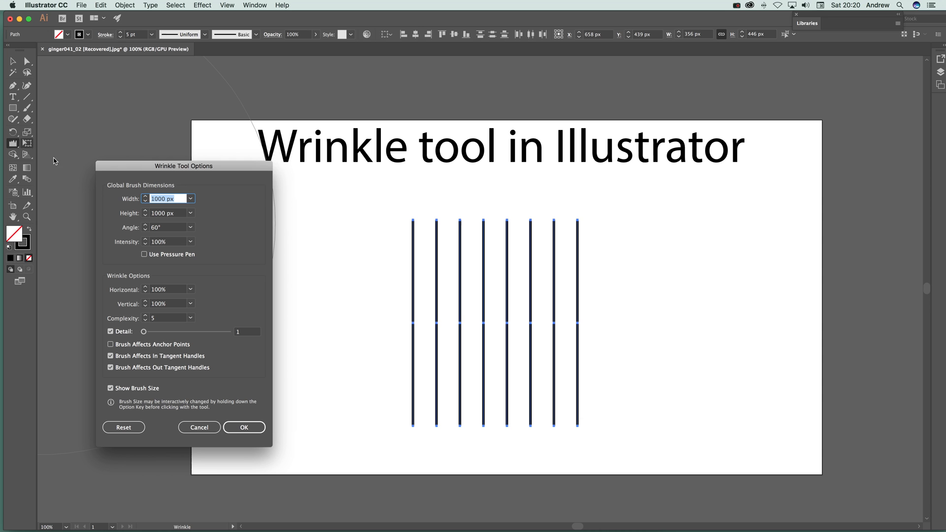
pyautogui.moveTo(143, 332); pyautogui.dragTo(151, 331)
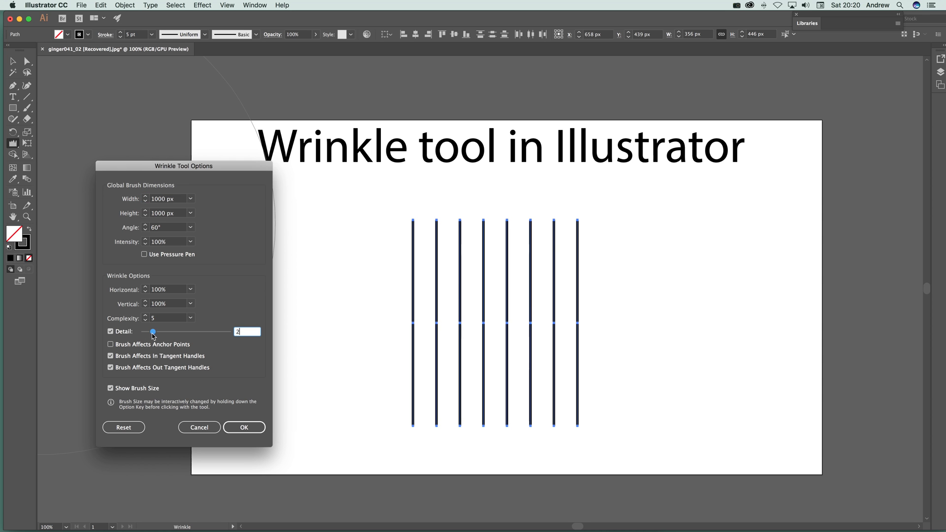
pyautogui.moveTo(151, 331); pyautogui.dragTo(171, 331)
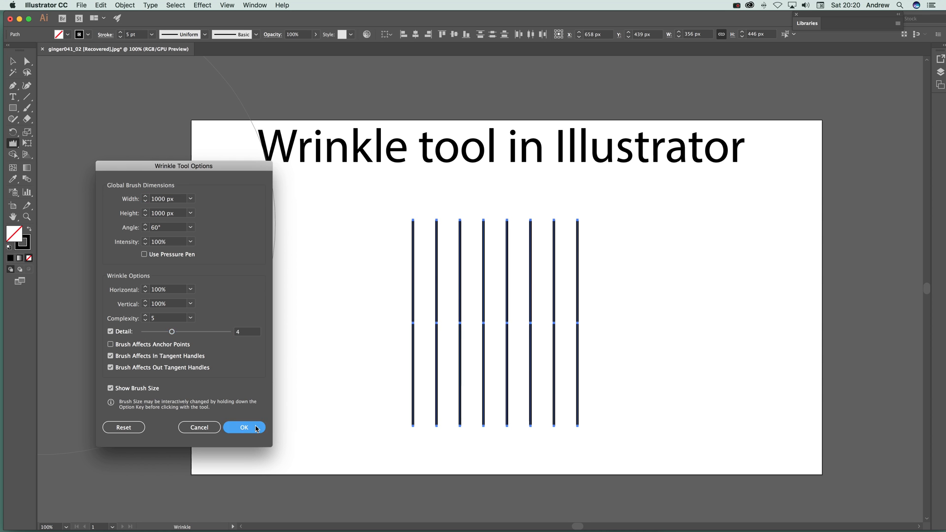
pyautogui.click(244, 427)
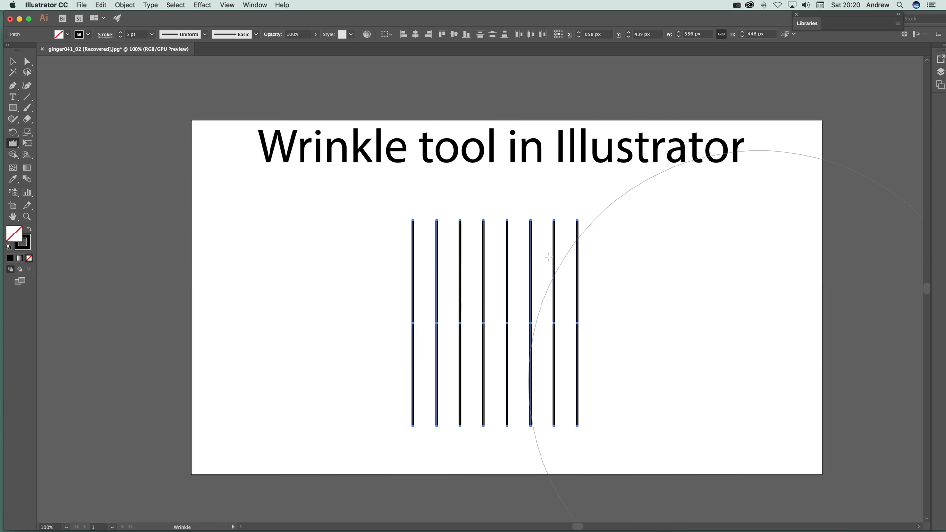
pyautogui.doubleClick(12, 144)
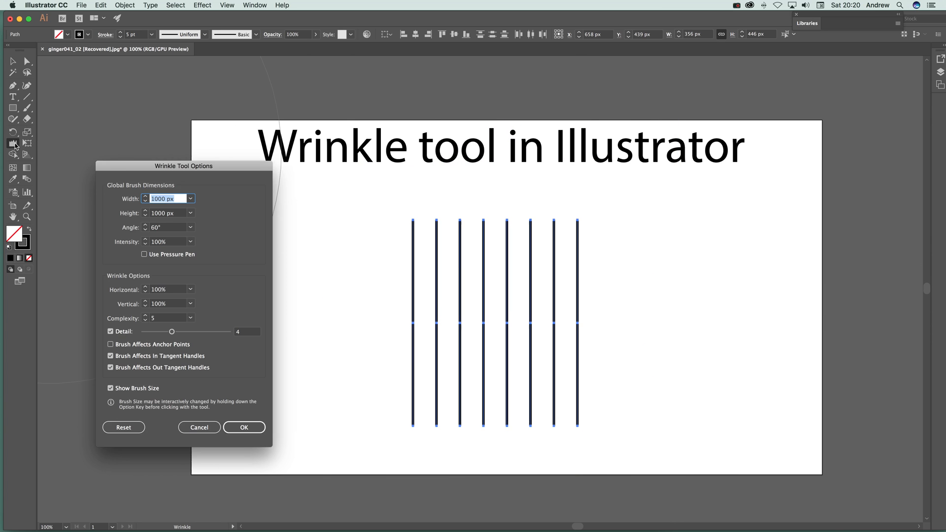
pyautogui.click(168, 289)
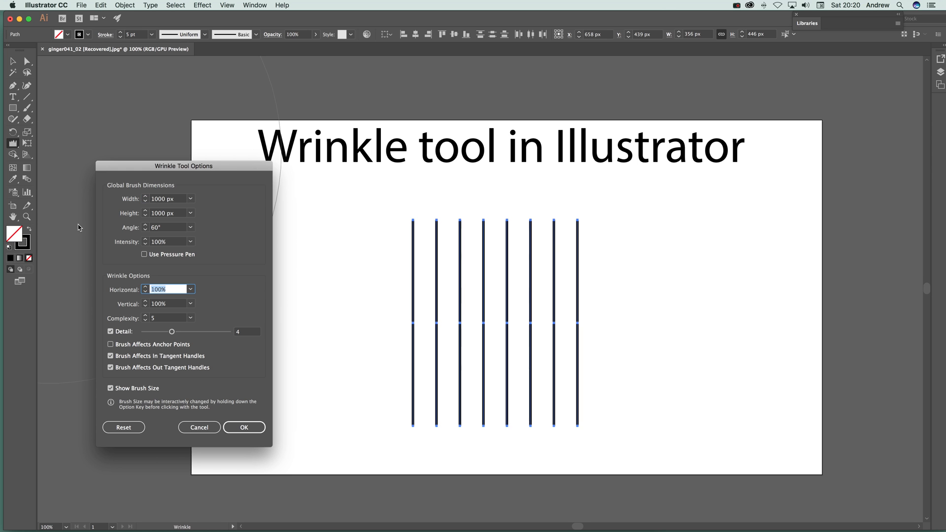
pyautogui.click(244, 428)
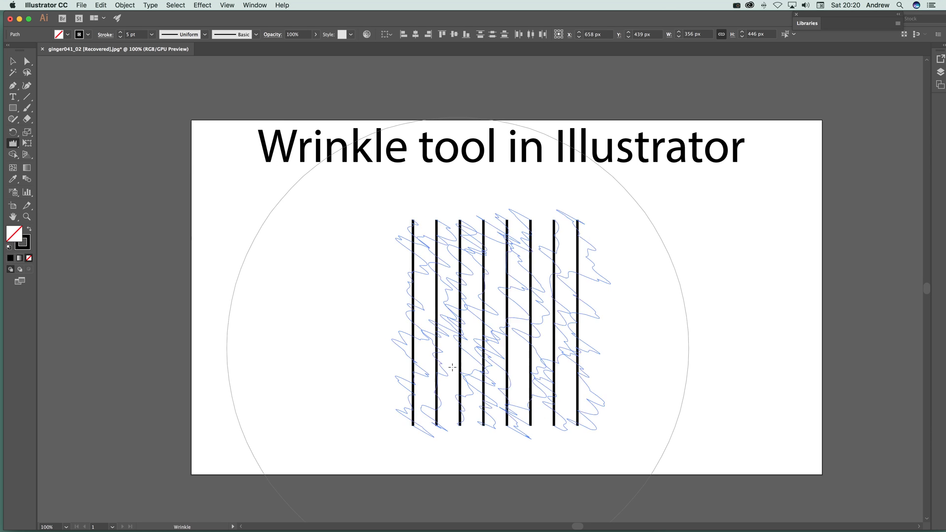
pyautogui.moveTo(453, 367); pyautogui.dragTo(457, 106)
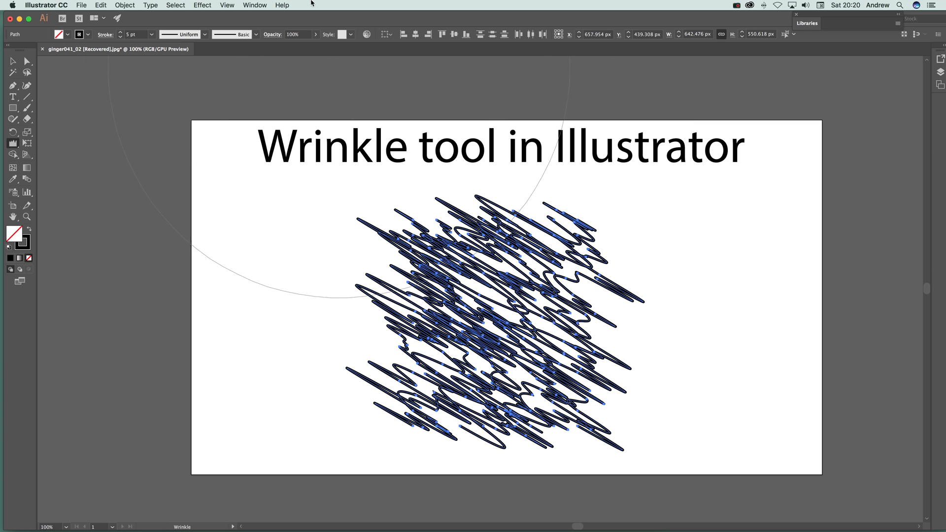
pyautogui.moveTo(371, 235)
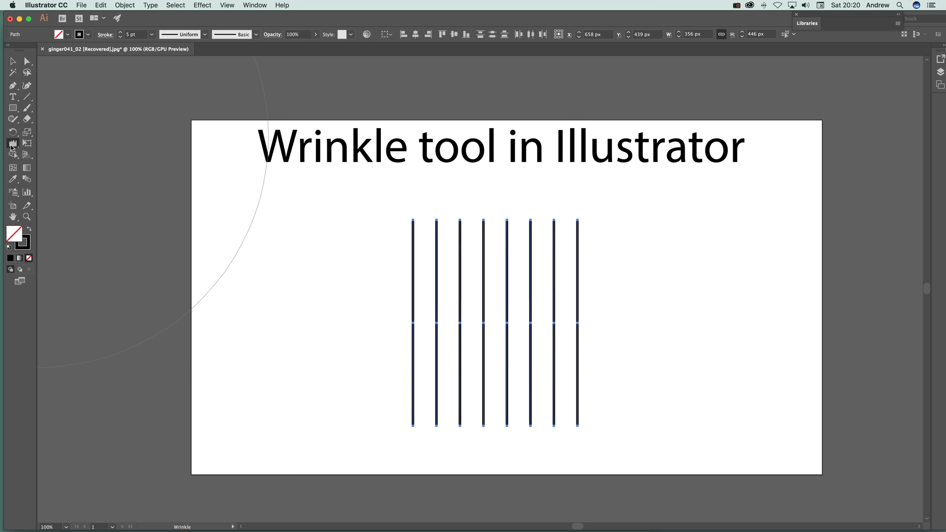
# - Reopen and confirm the wrinkle options (0% horizontal, complexity 1, detail 1)
pyautogui.doubleClick(13, 143)
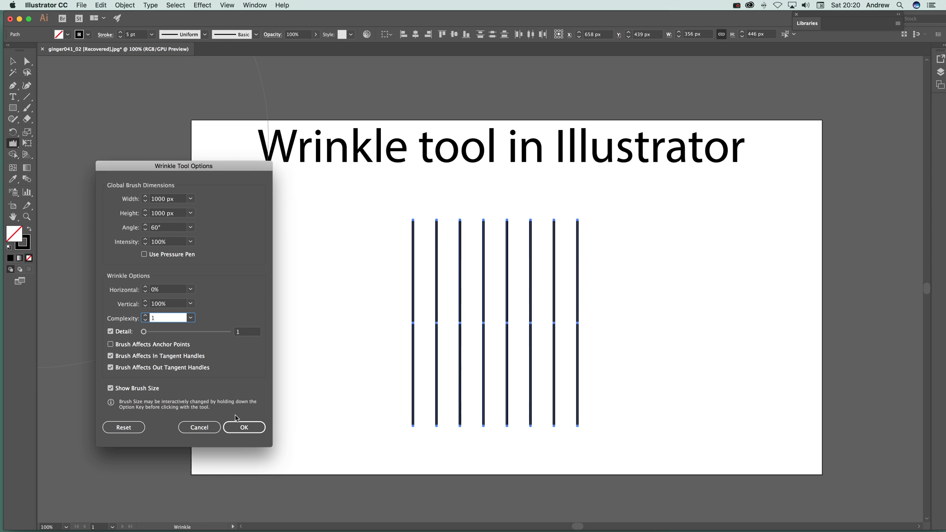
pyautogui.moveTo(163, 275)
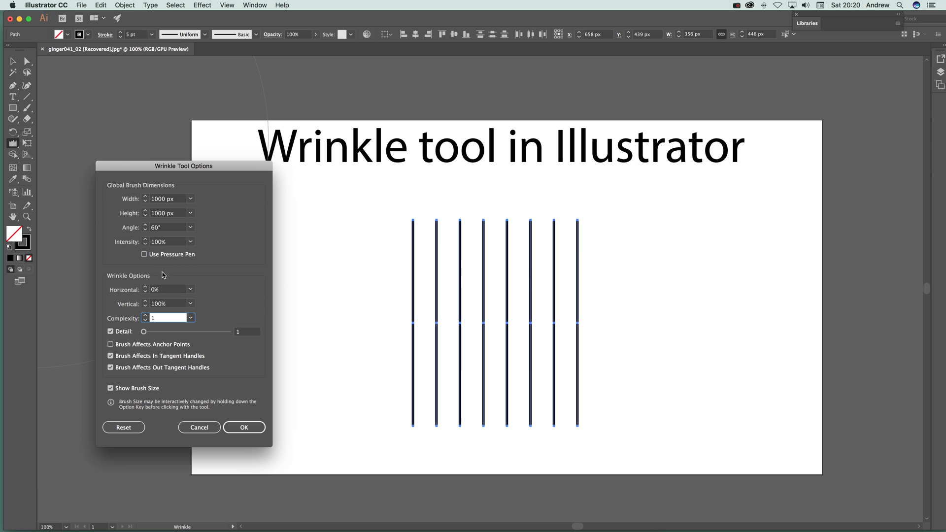
pyautogui.click(244, 427)
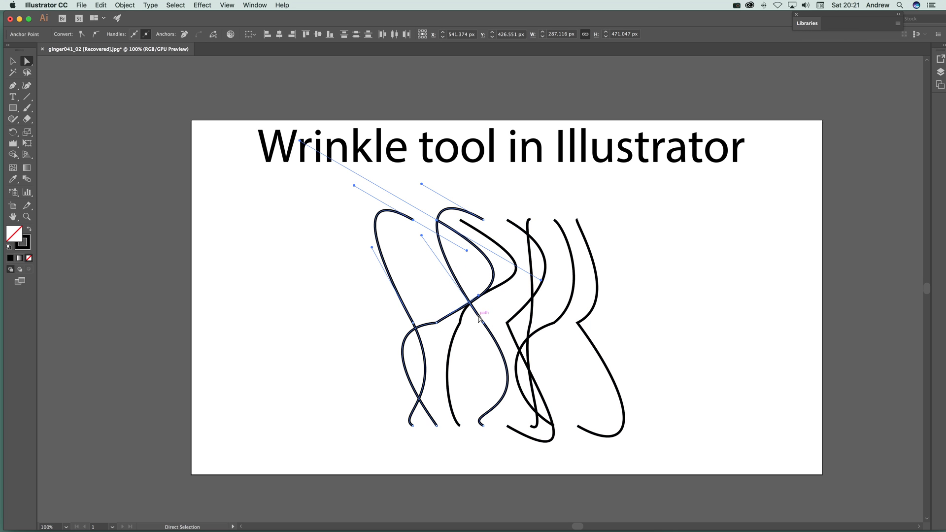
pyautogui.moveTo(376, 287)
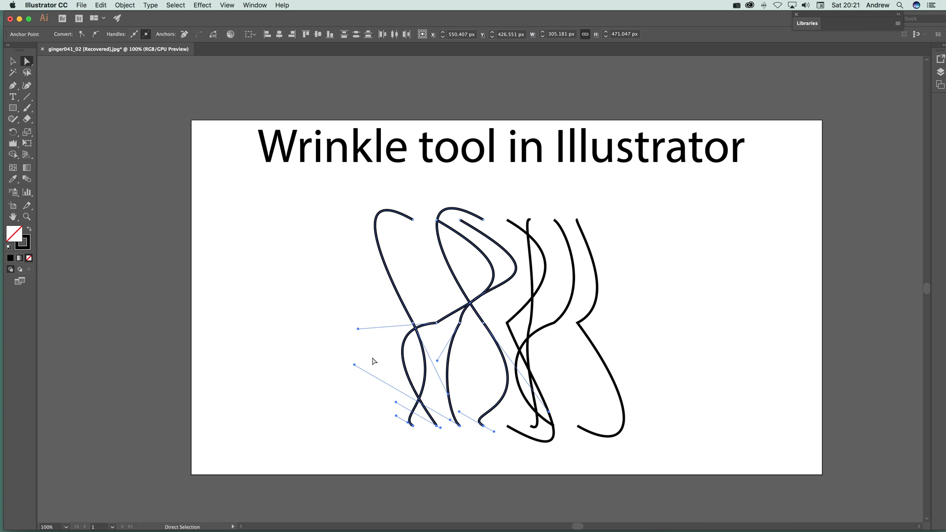
pyautogui.moveTo(380, 351)
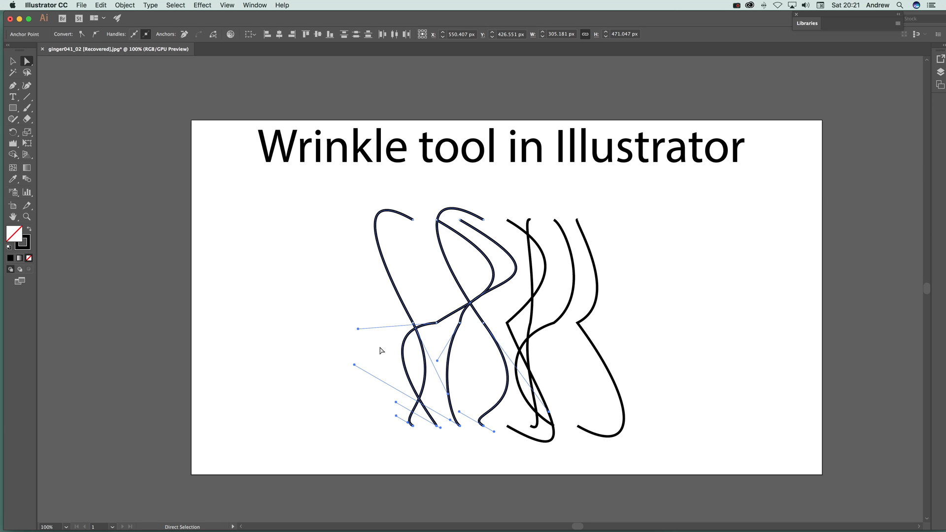
pyautogui.moveTo(381, 324)
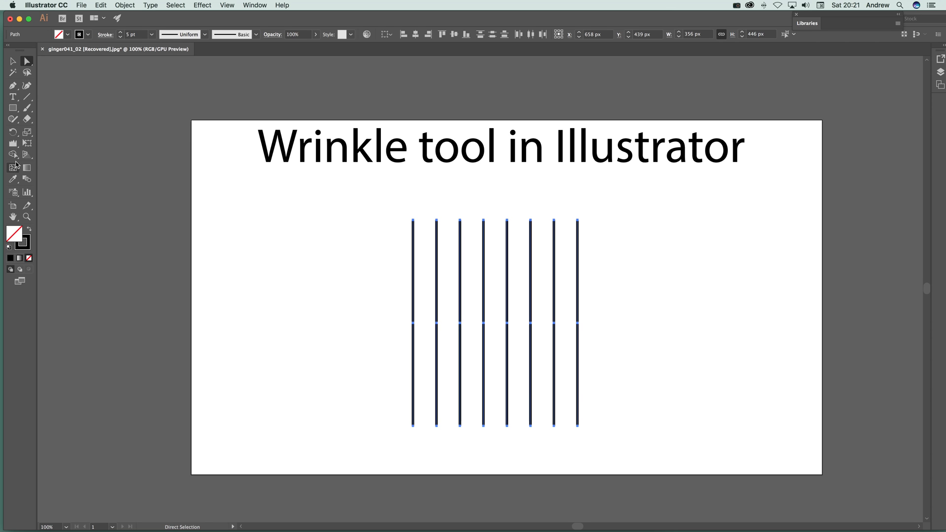
# - Set wrinkle intensity to 10% and Horizontal to 100%
pyautogui.doubleClick(13, 166)
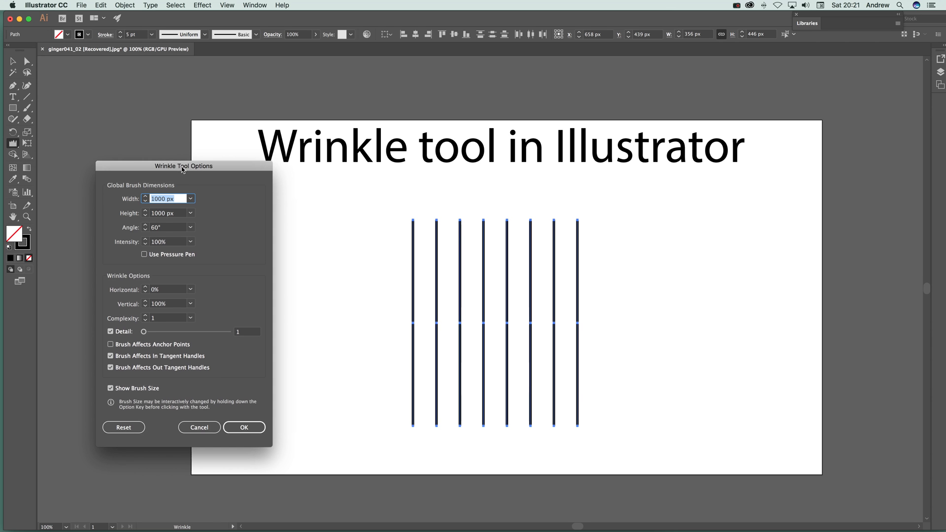
pyautogui.moveTo(183, 167); pyautogui.dragTo(228, 143)
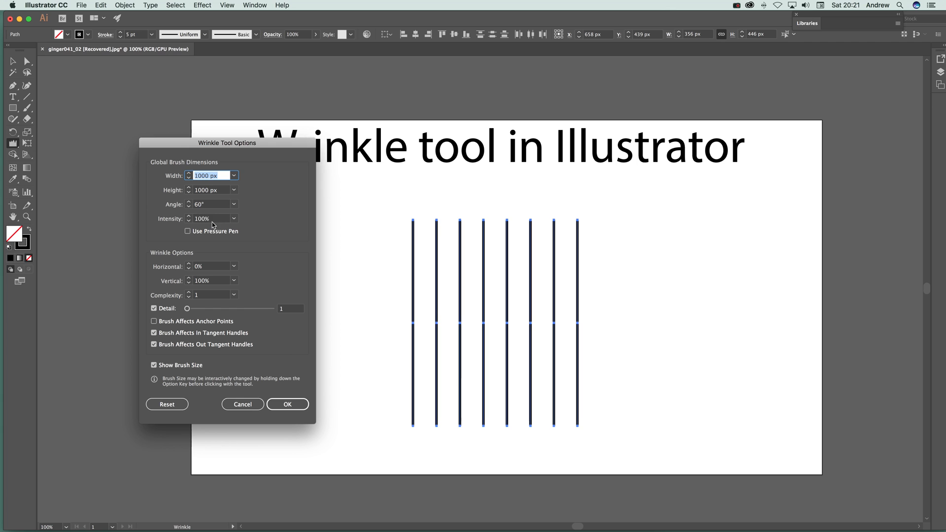
pyautogui.click(209, 217)
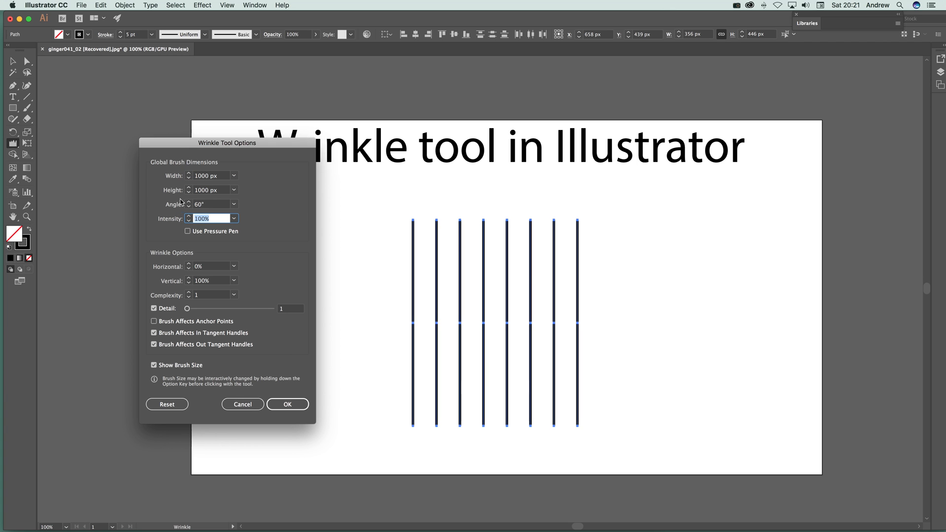
pyautogui.write('100')
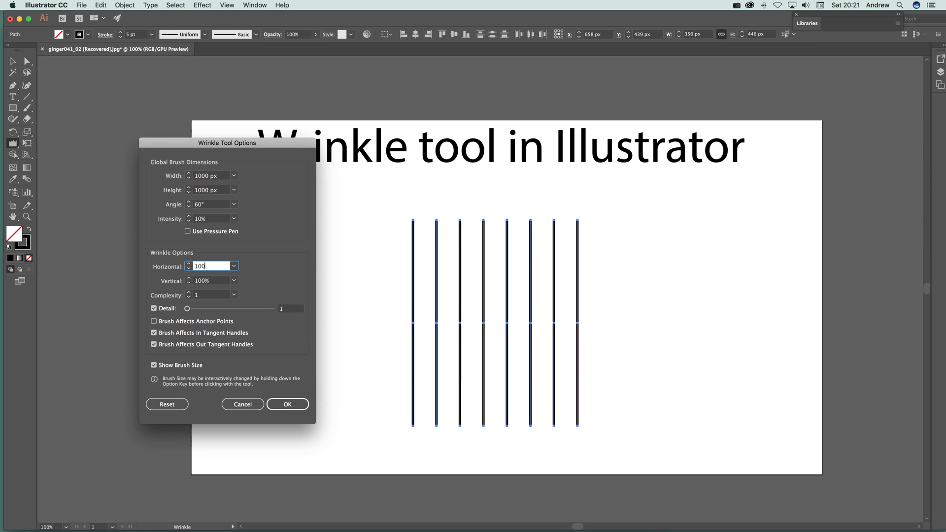
pyautogui.click(287, 404)
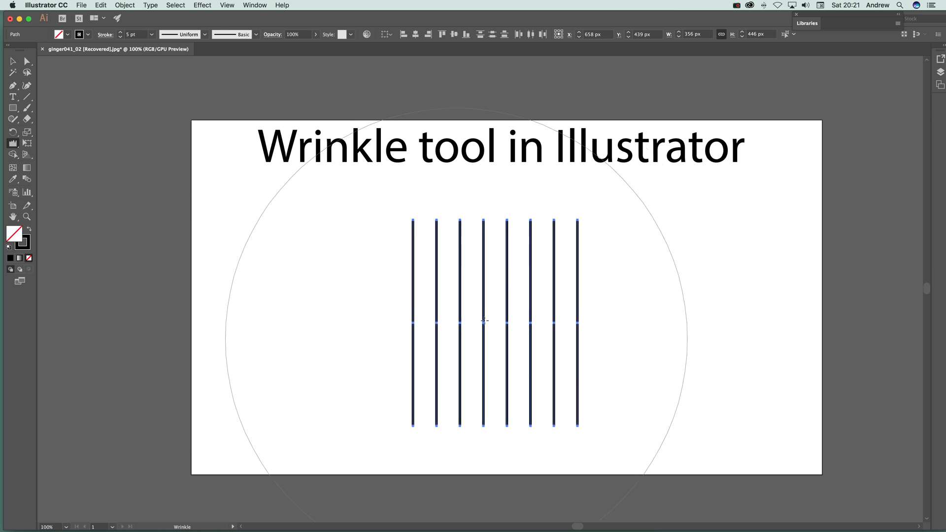
# - Brush sideways over the eight lines in three strokes to add gentle waves
pyautogui.moveTo(483, 320); pyautogui.dragTo(513, 242)
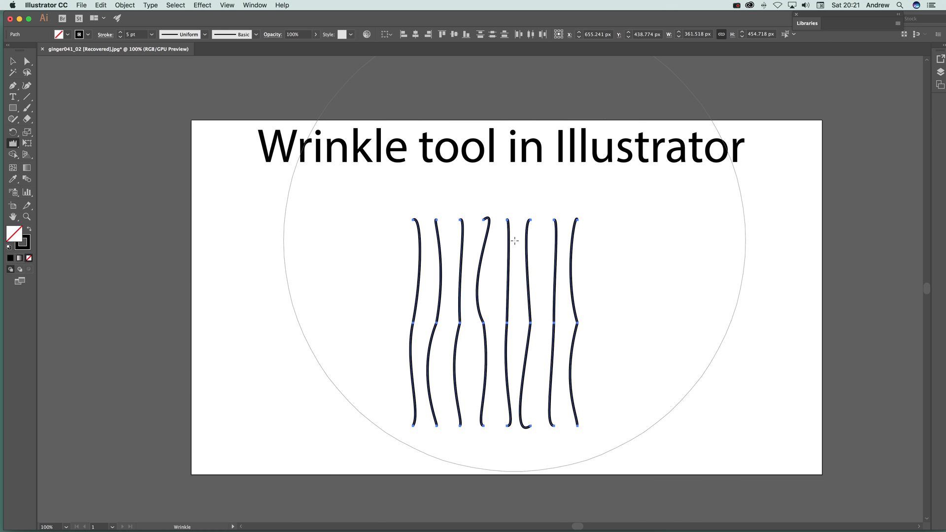
pyautogui.moveTo(514, 240); pyautogui.dragTo(536, 303)
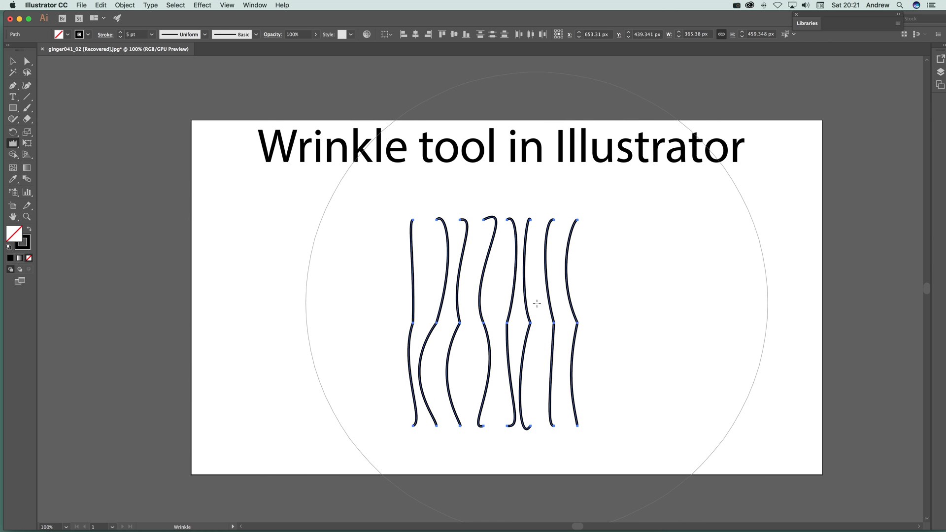
pyautogui.moveTo(536, 303); pyautogui.dragTo(498, 258)
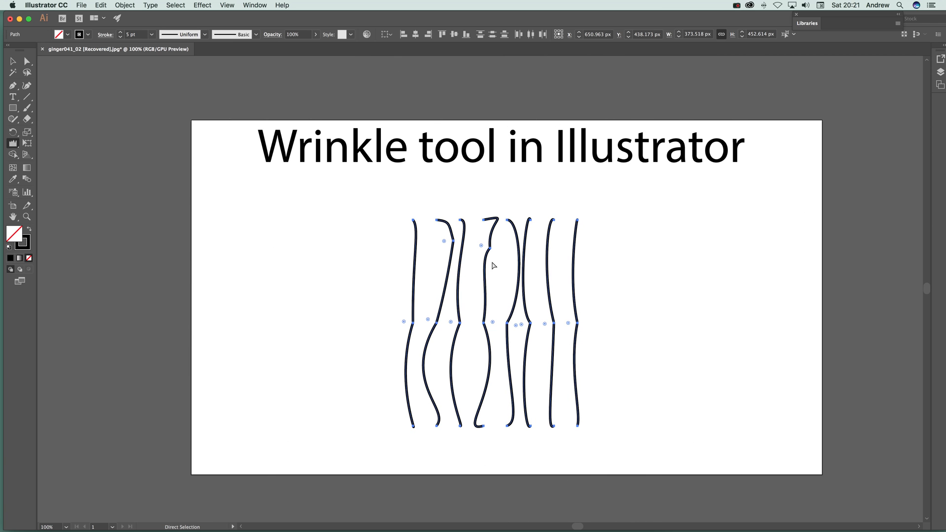
pyautogui.click(13, 143)
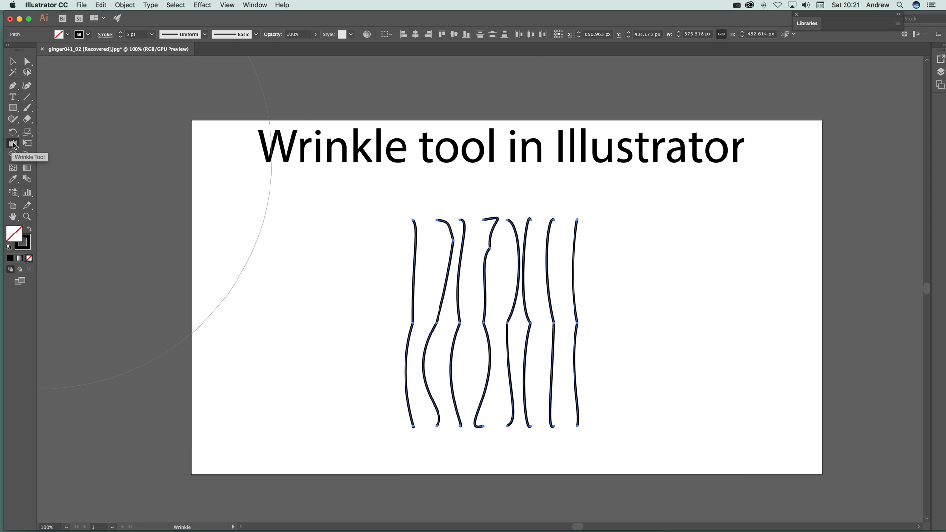
# - Enable Brush Affects Anchor Points and raise wrinkle detail to 2
pyautogui.doubleClick(13, 144)
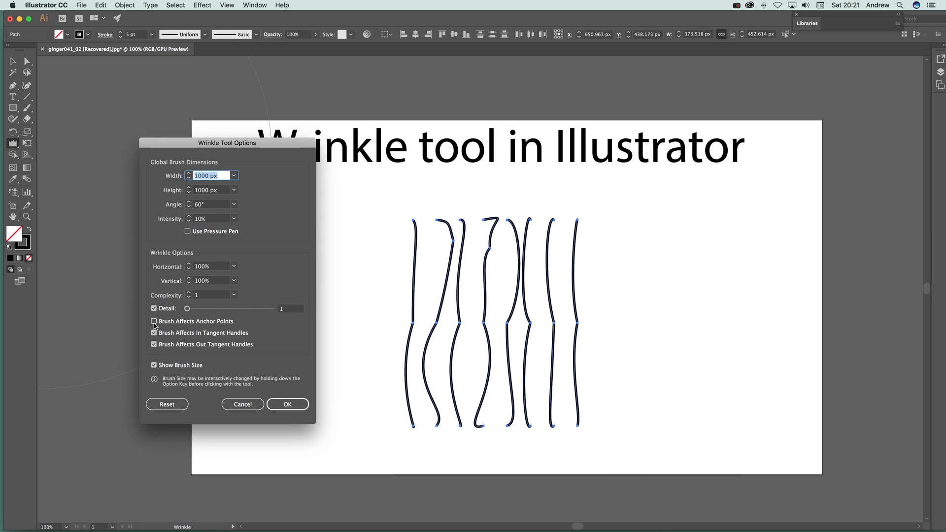
pyautogui.click(154, 321)
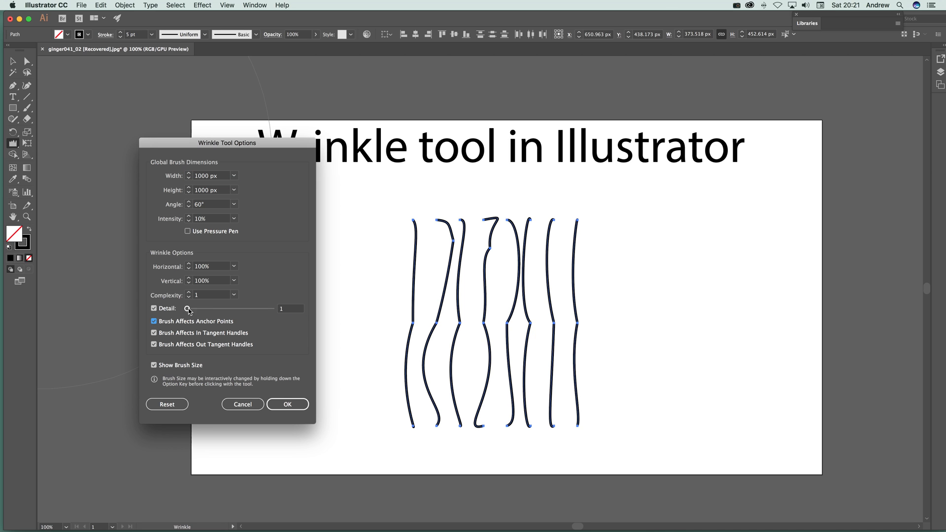
pyautogui.moveTo(188, 308); pyautogui.dragTo(195, 309)
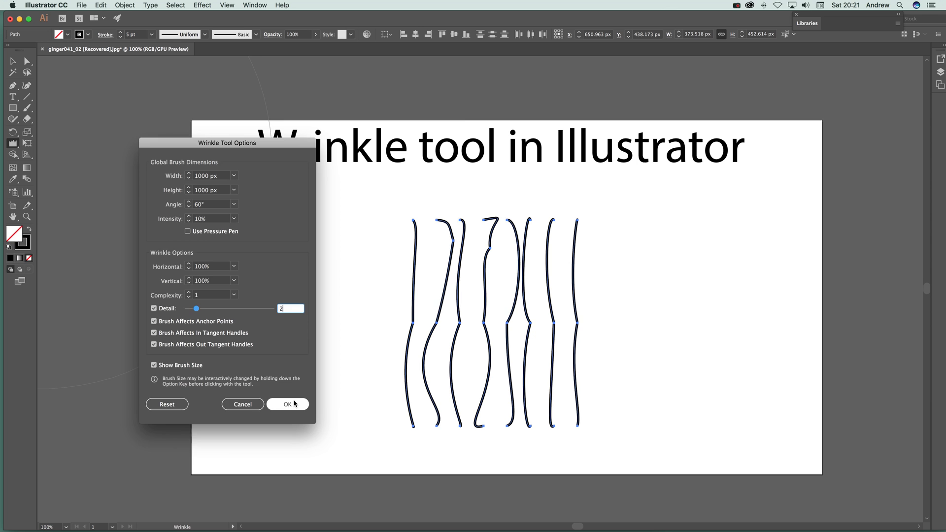
pyautogui.click(288, 404)
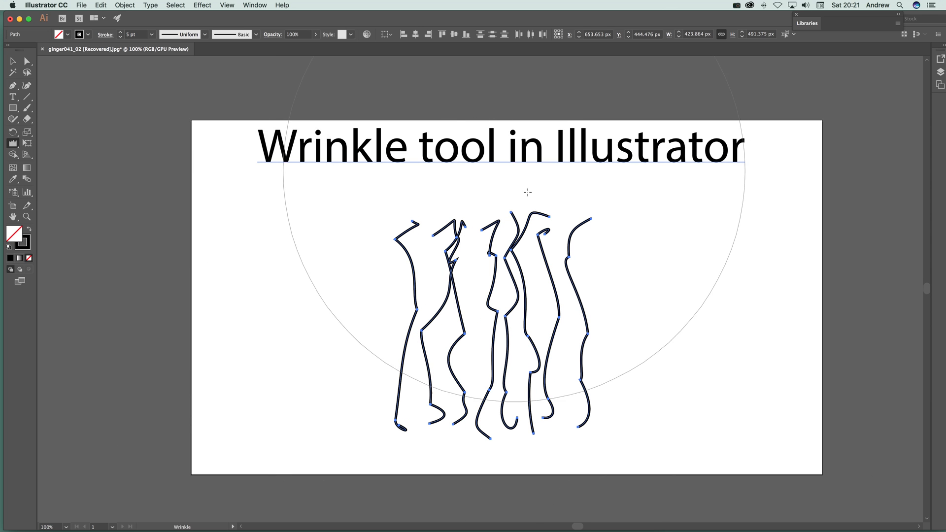
# - Brush over the lines three times, distorting them with moving anchor points
pyautogui.moveTo(528, 192); pyautogui.dragTo(541, 414)
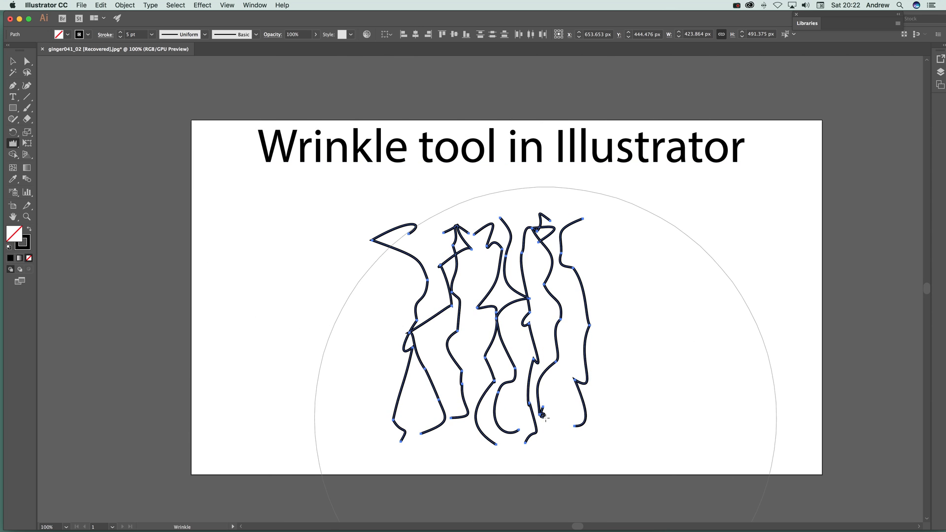
pyautogui.moveTo(543, 413); pyautogui.dragTo(479, 331)
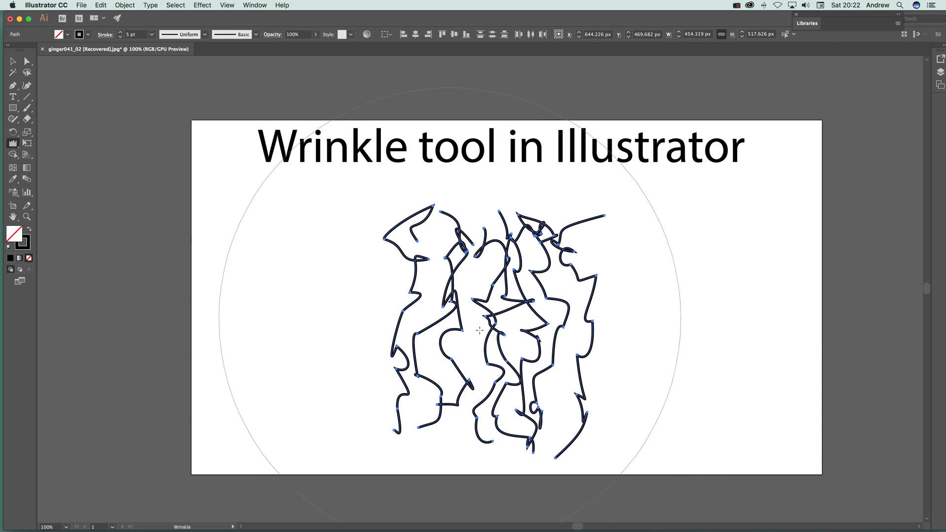
pyautogui.moveTo(479, 330); pyautogui.dragTo(546, 394)
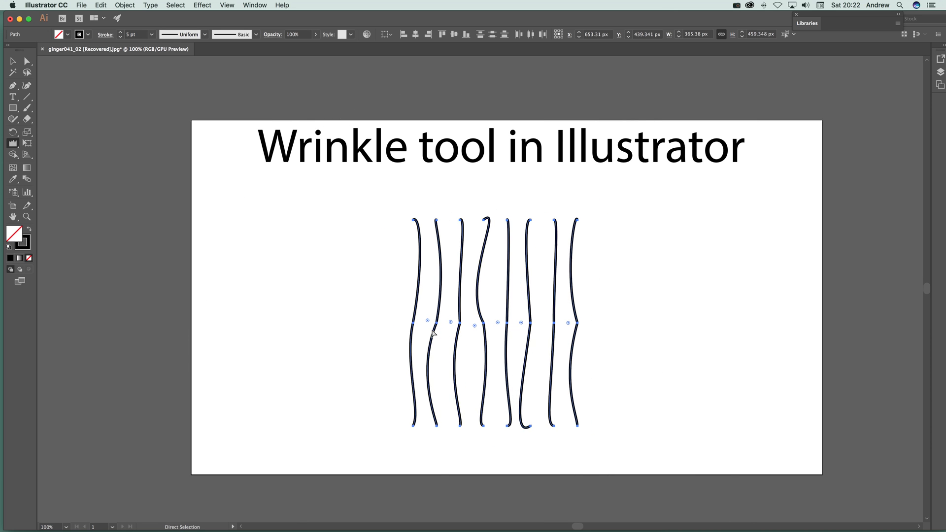
# - Set wrinkle intensity to 100%, untick Brush Affects Anchor Points, and lower detail to 1
pyautogui.click(14, 85)
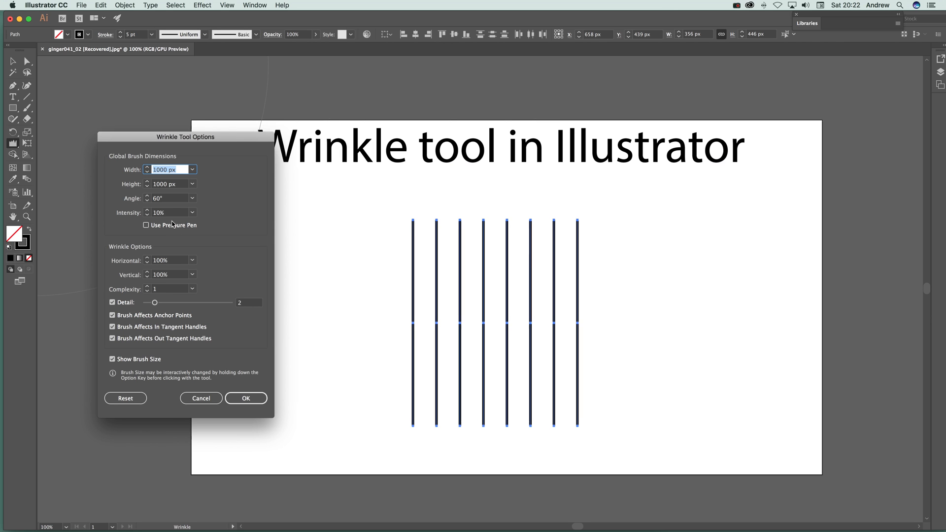
pyautogui.click(167, 199)
pyautogui.write('0')
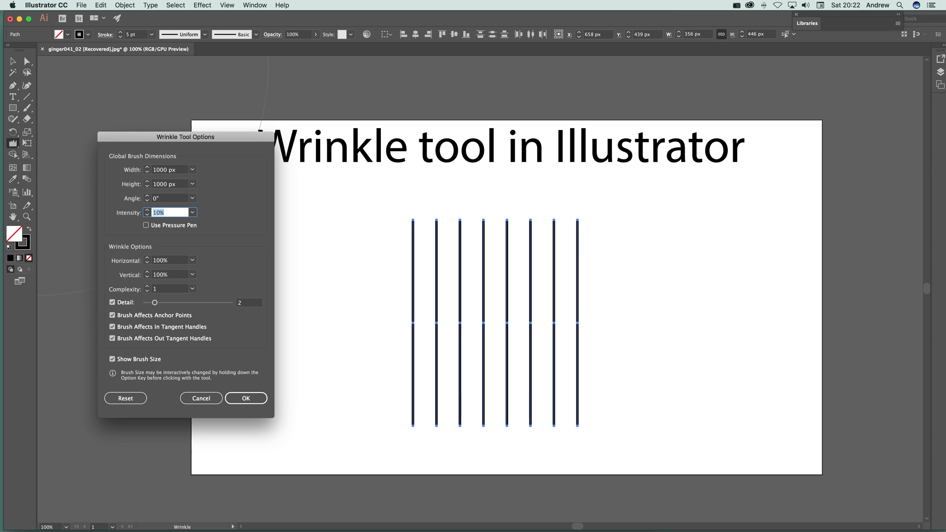
pyautogui.write('100%')
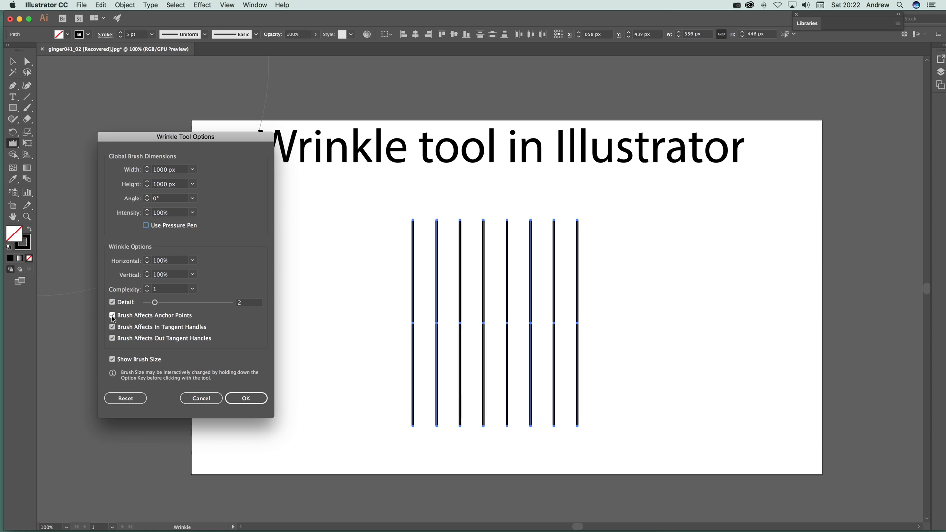
pyautogui.click(112, 314)
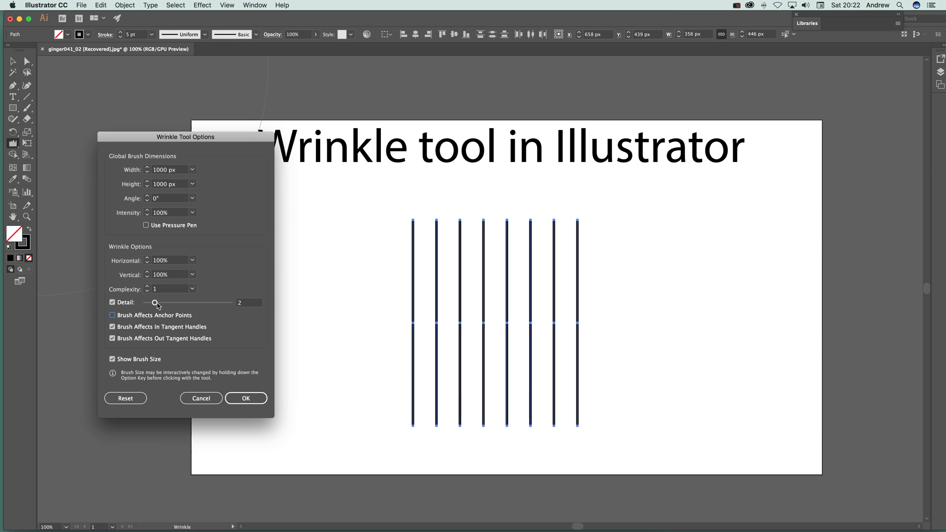
pyautogui.moveTo(156, 302); pyautogui.dragTo(145, 302)
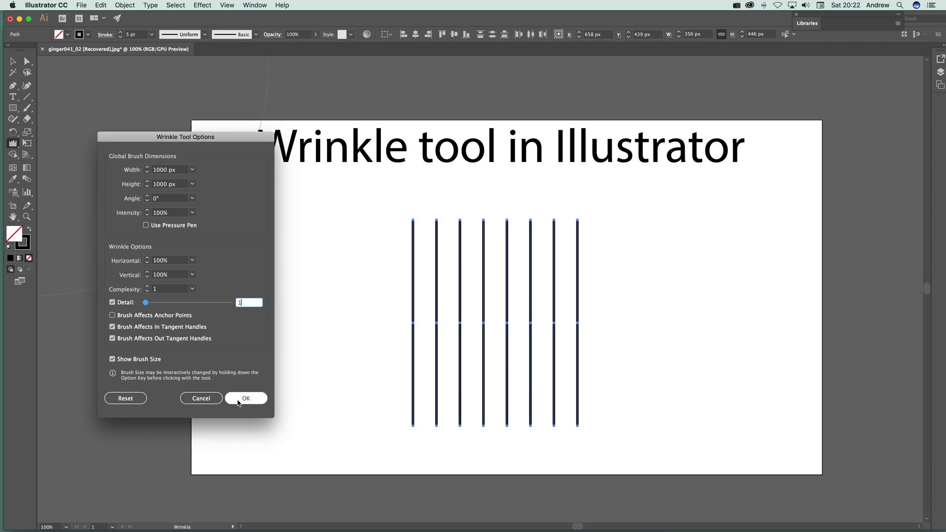
pyautogui.click(245, 397)
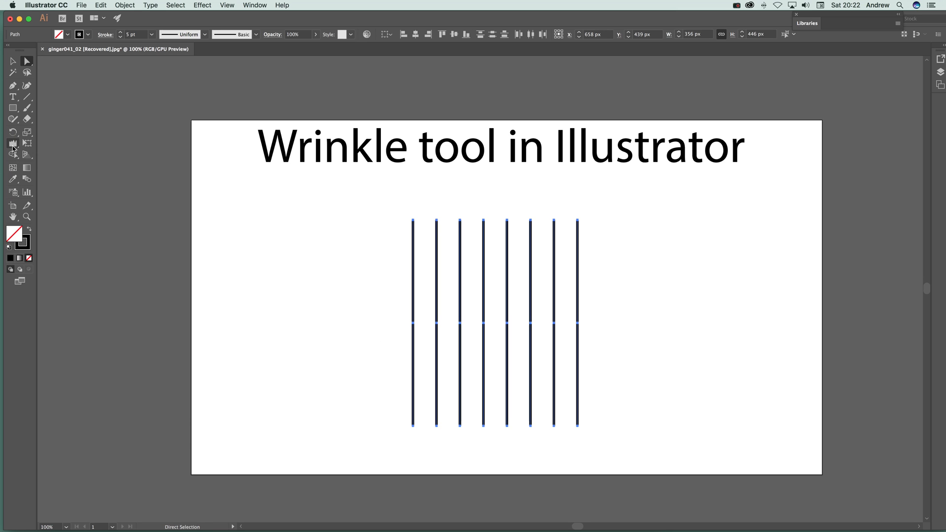
# - Retype wrinkle intensity as 10 and brush a wavy test stroke over the lines
pyautogui.doubleClick(14, 143)
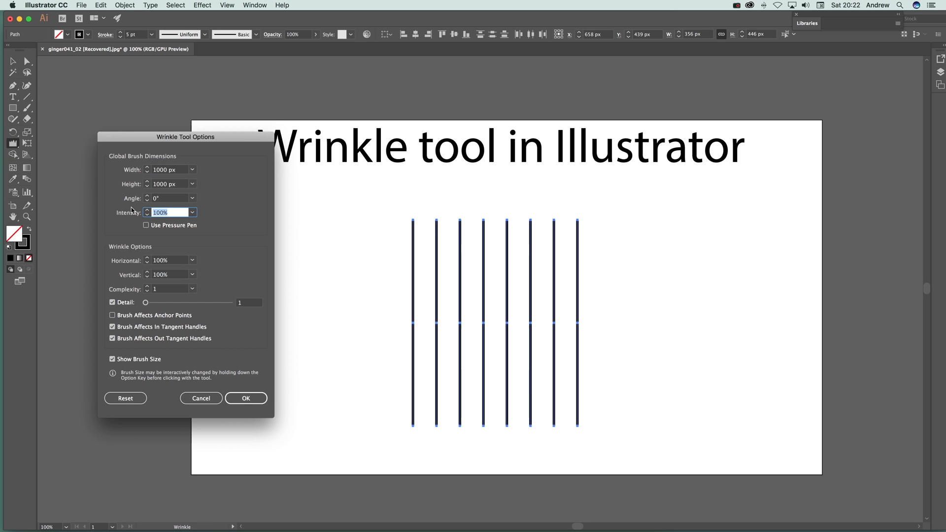
pyautogui.write('10')
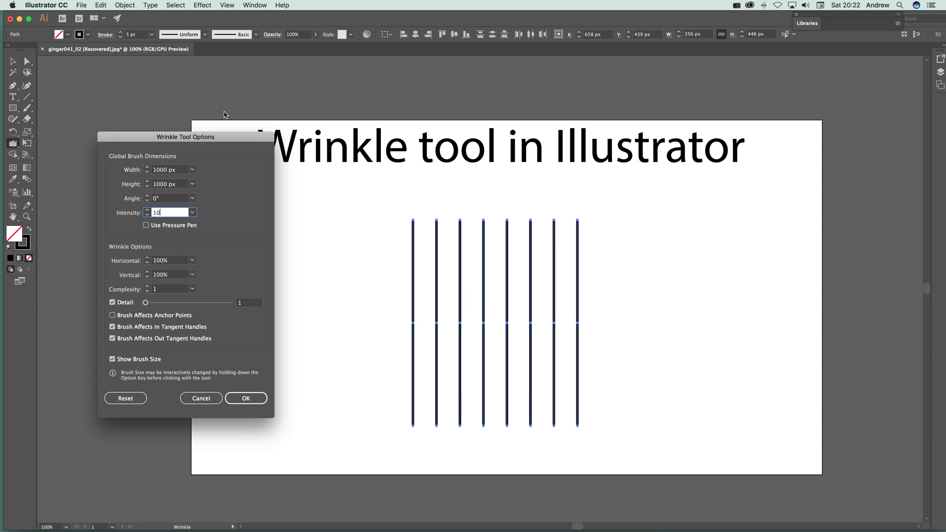
pyautogui.click(245, 398)
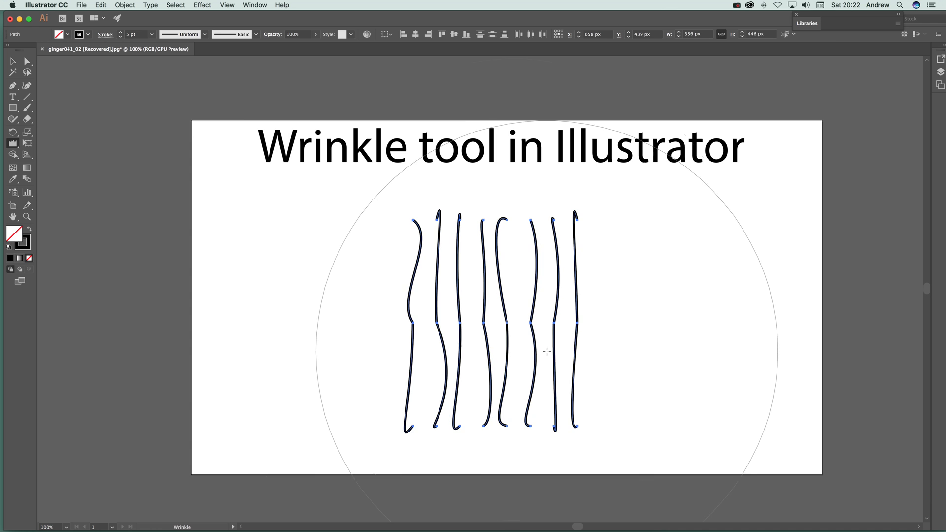
pyautogui.moveTo(545, 352); pyautogui.dragTo(558, 305)
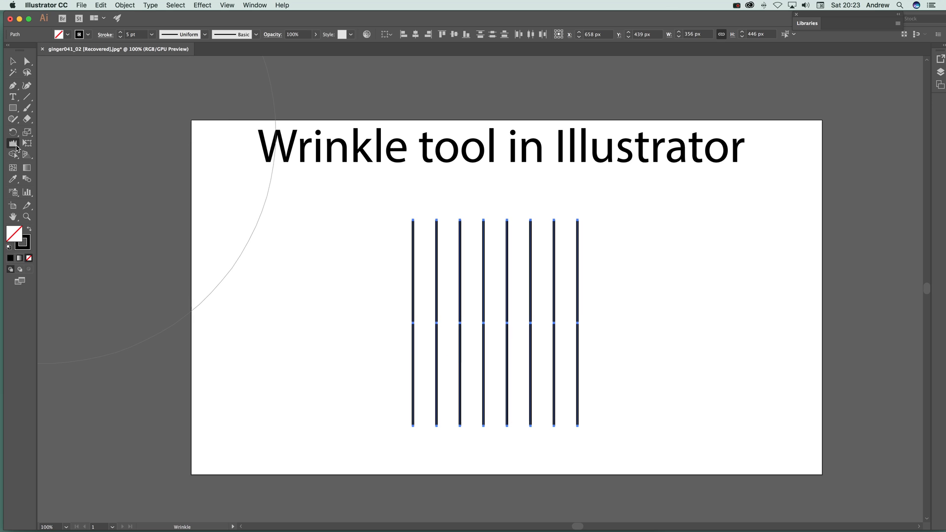
# - Tick Brush Affects Anchor Points, untick both tangent handle options, then select a line to inspect
pyautogui.doubleClick(13, 143)
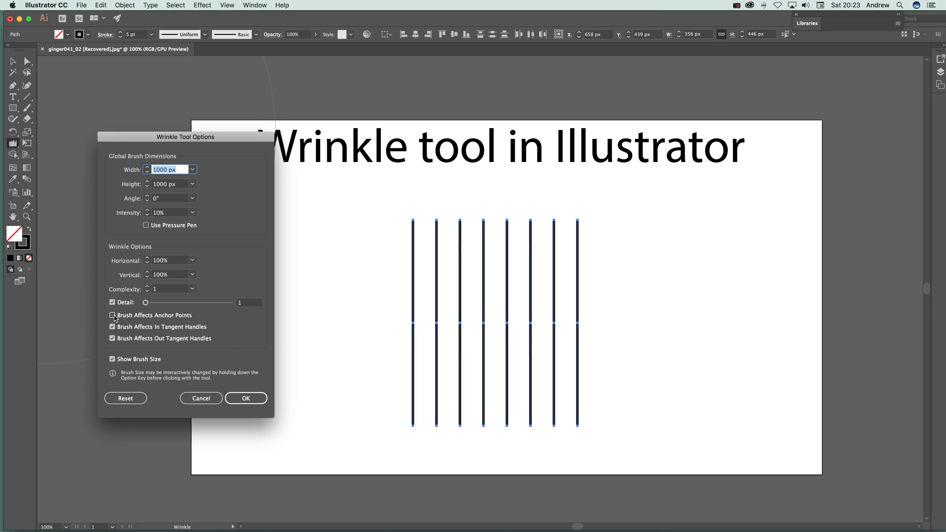
pyautogui.click(112, 315)
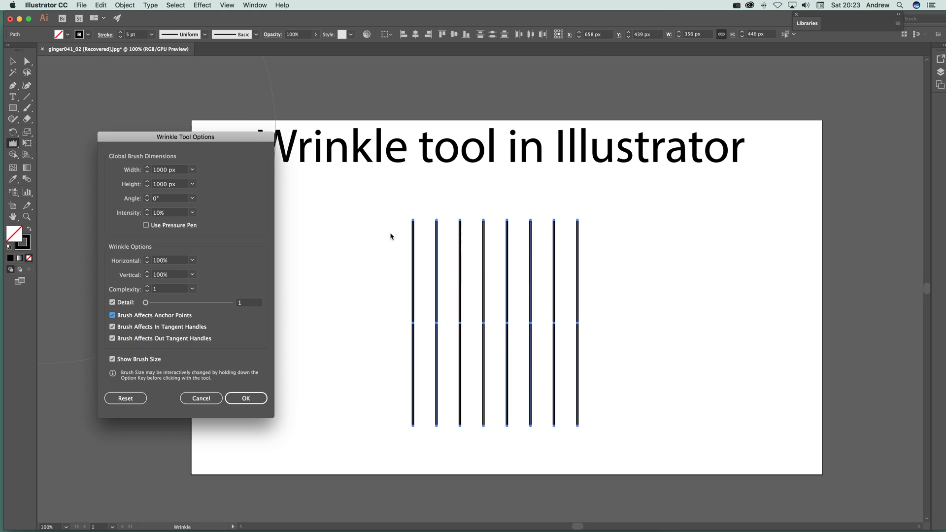
pyautogui.click(112, 327)
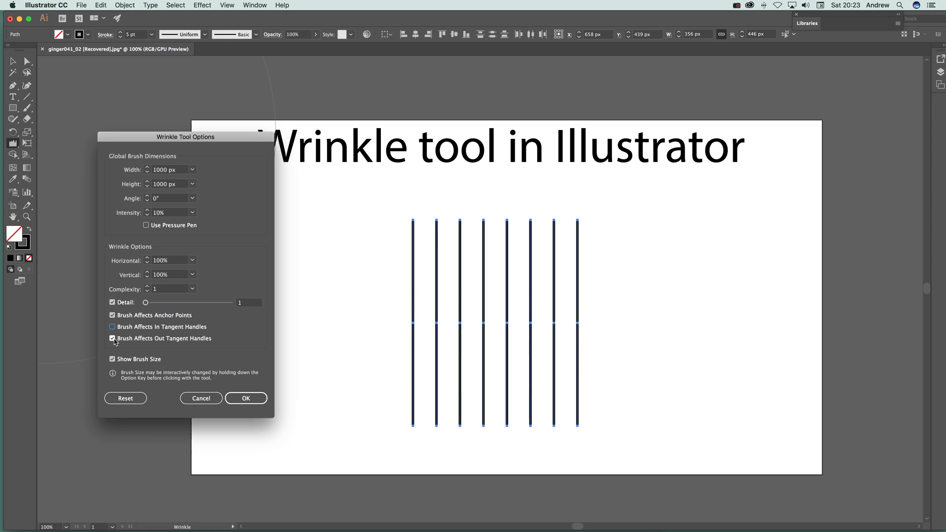
pyautogui.click(112, 338)
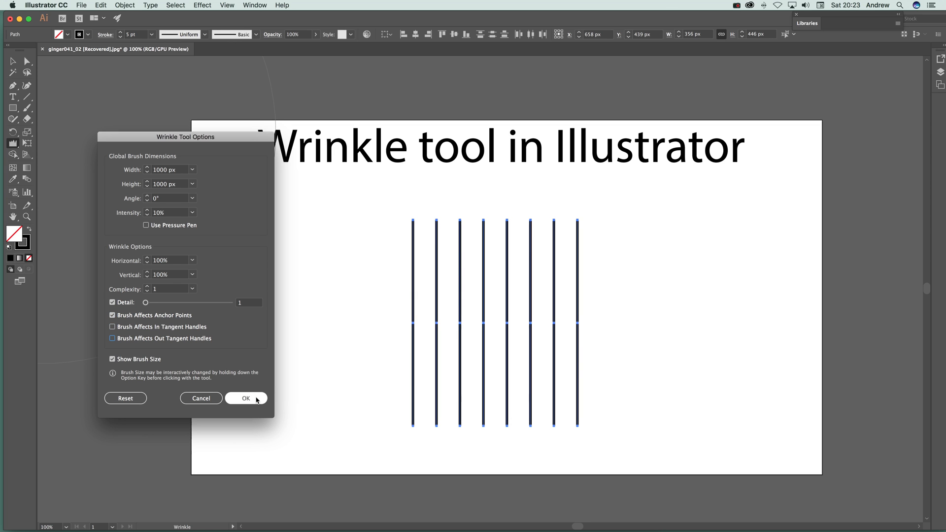
pyautogui.click(246, 399)
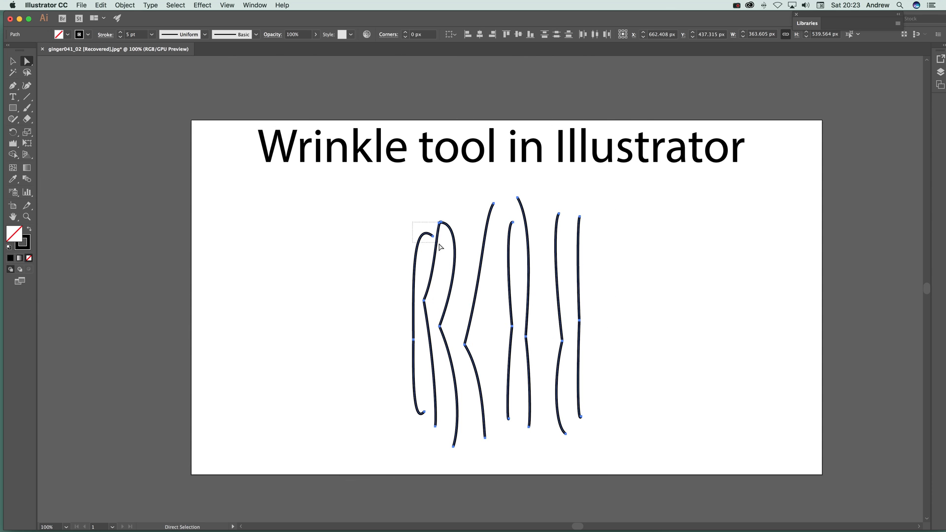
pyautogui.click(440, 223)
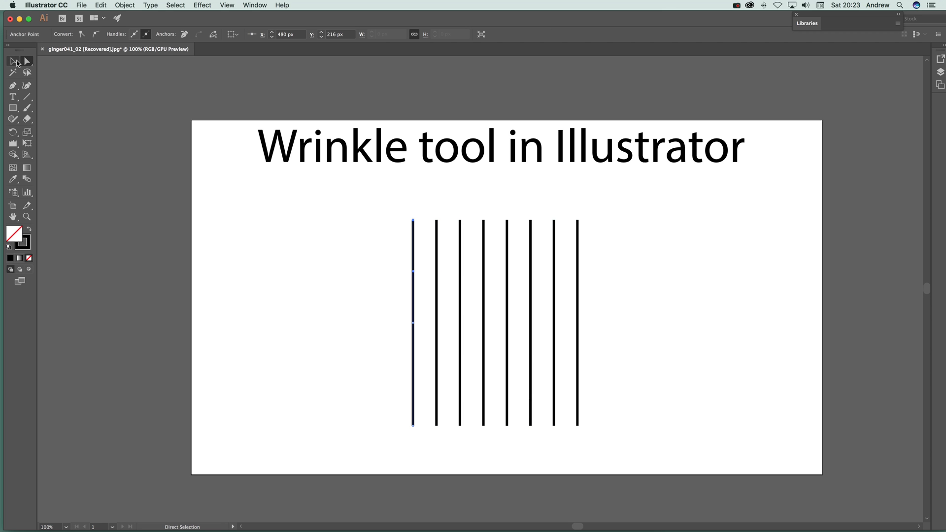
pyautogui.moveTo(15, 191)
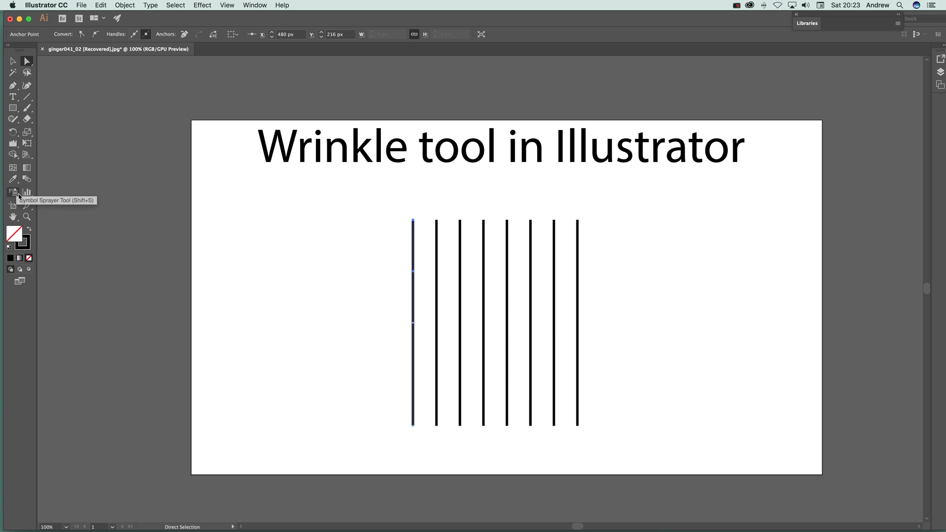
# - Pick the Wrinkle tool to wrinkle the paths again
pyautogui.click(13, 143)
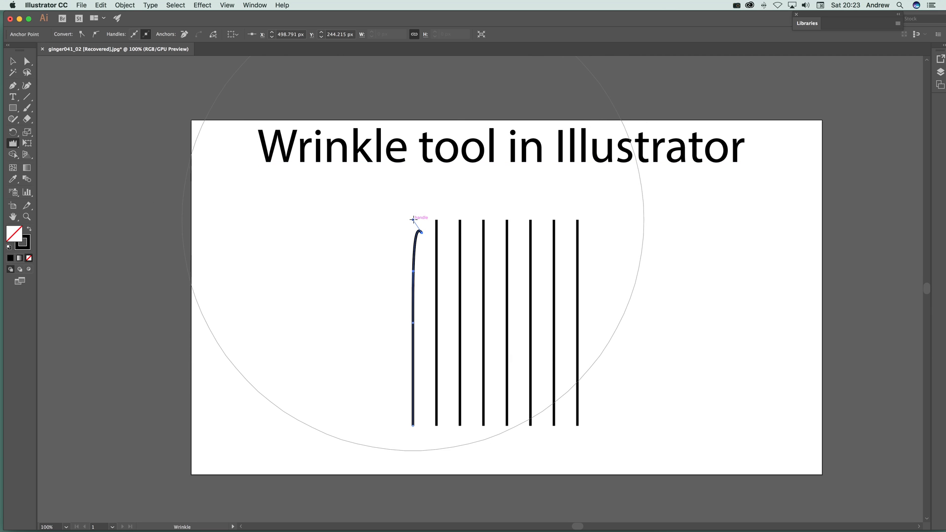
pyautogui.moveTo(69, 78)
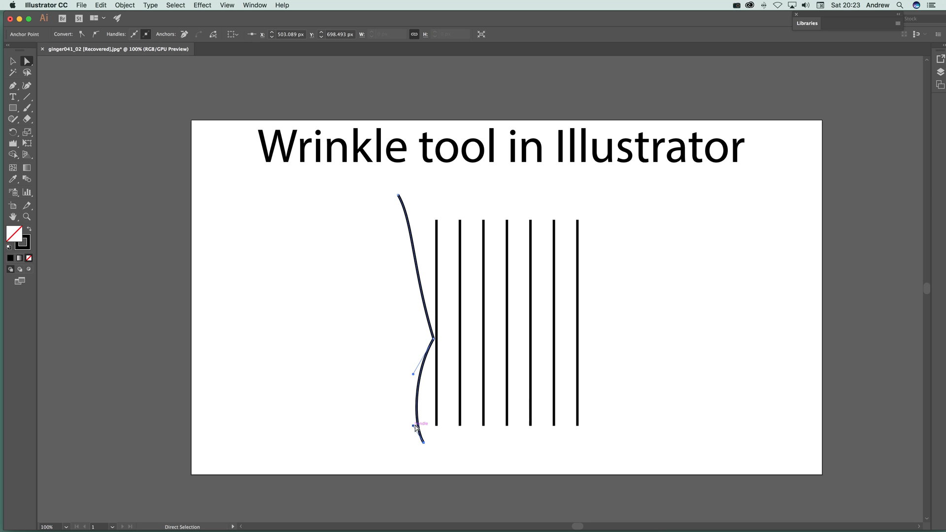
pyautogui.moveTo(417, 428)
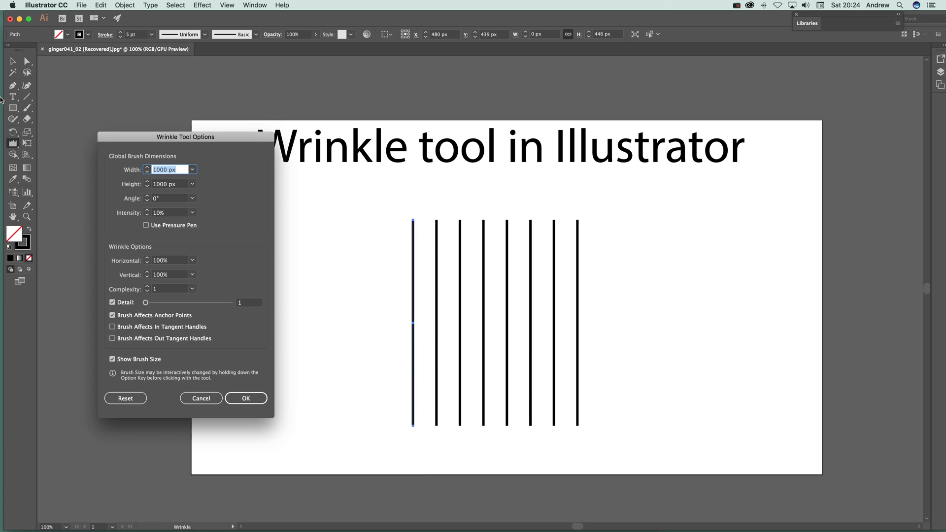
pyautogui.moveTo(159, 269)
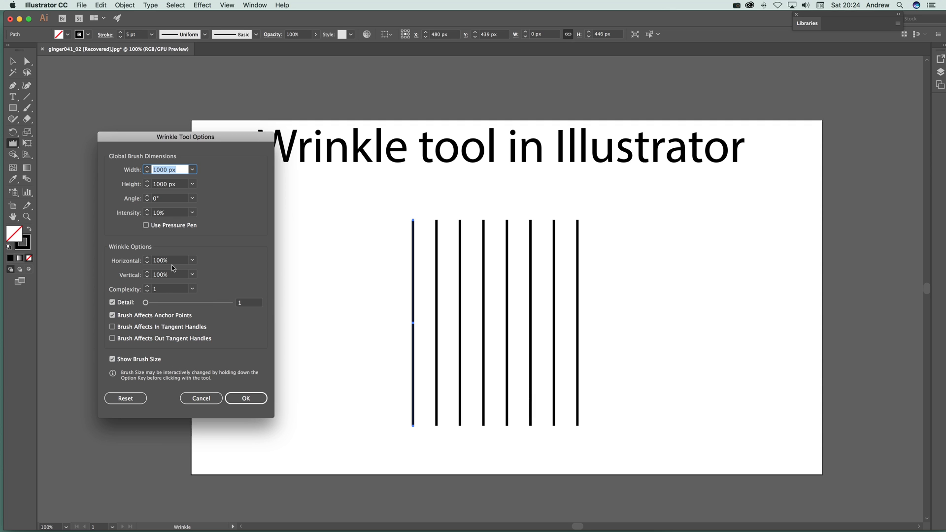
# - Set wrinkle intensity to 100% and enable the anchor point and both tangent handle options
pyautogui.click(169, 212)
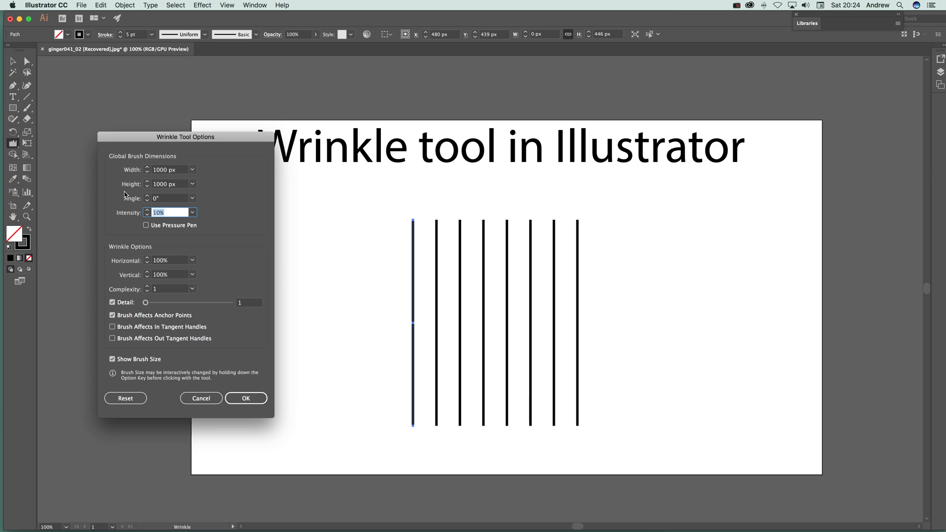
pyautogui.write('100%')
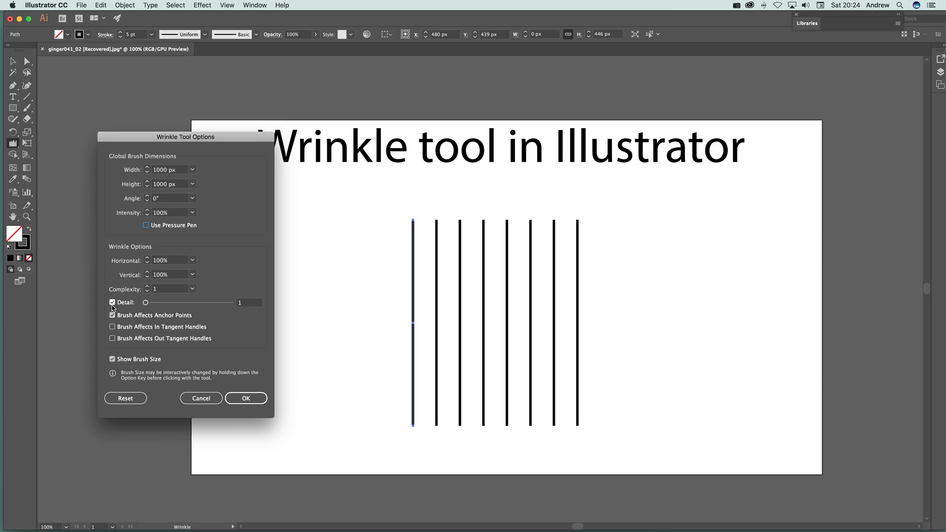
pyautogui.click(112, 314)
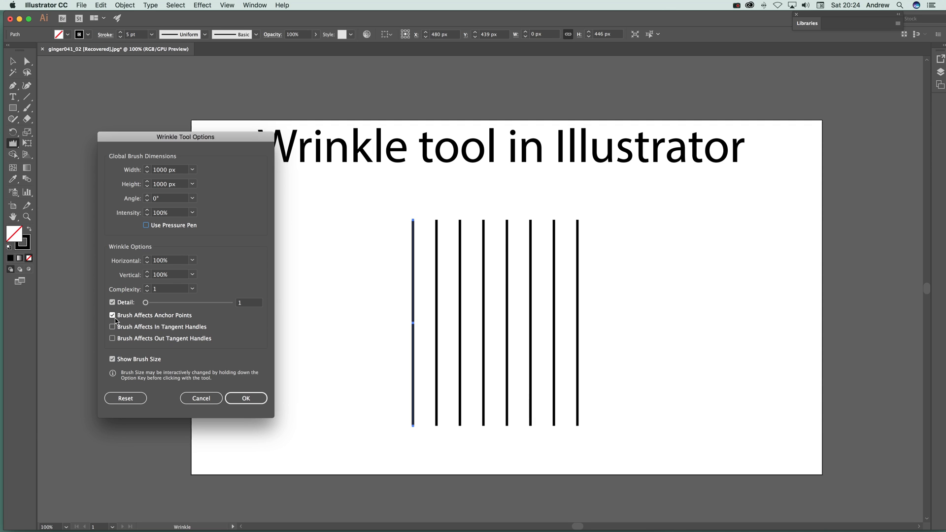
pyautogui.click(112, 326)
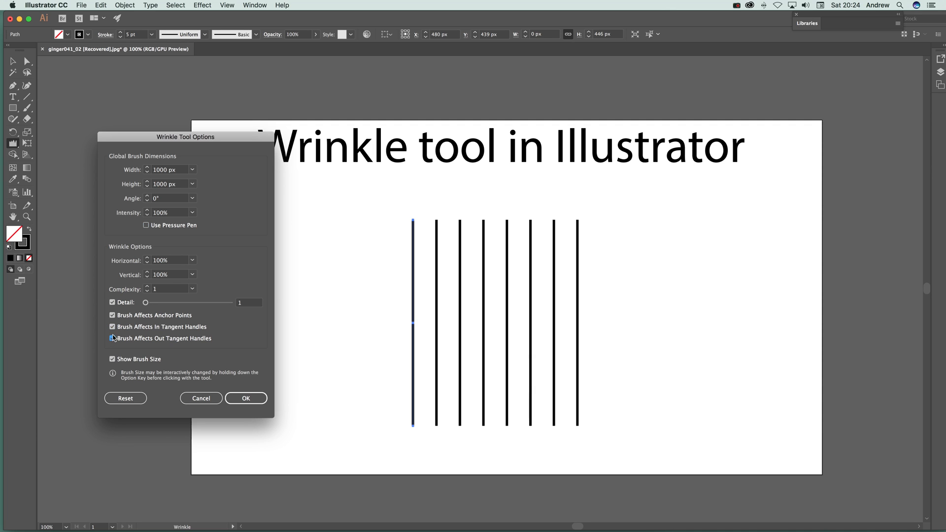
pyautogui.click(169, 259)
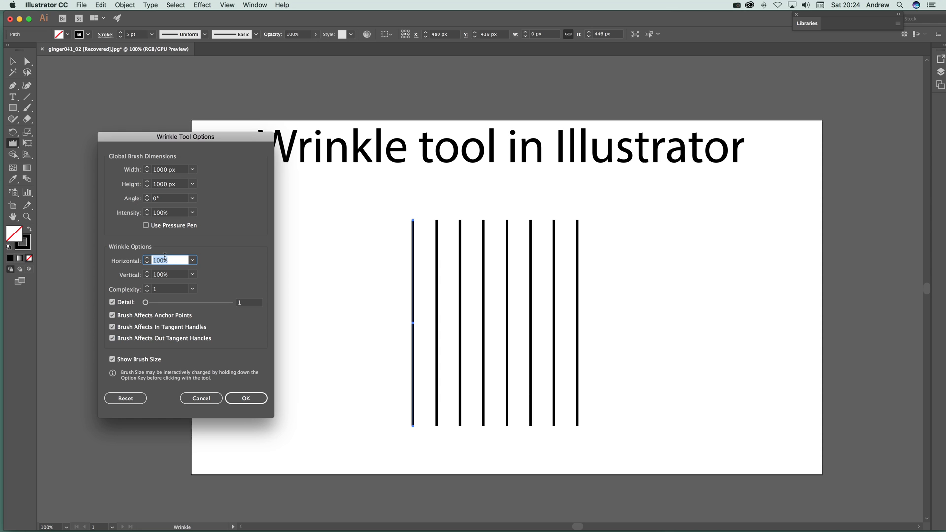
pyautogui.click(246, 398)
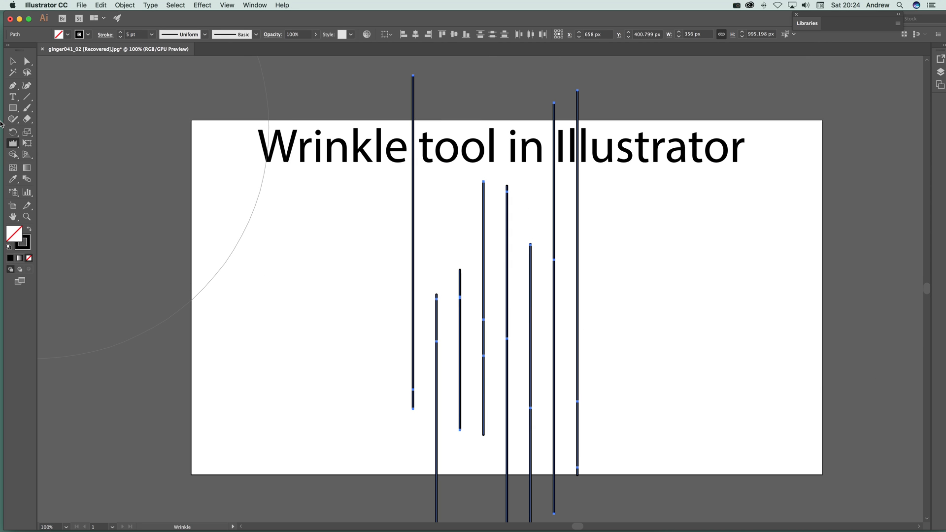
pyautogui.moveTo(14, 144)
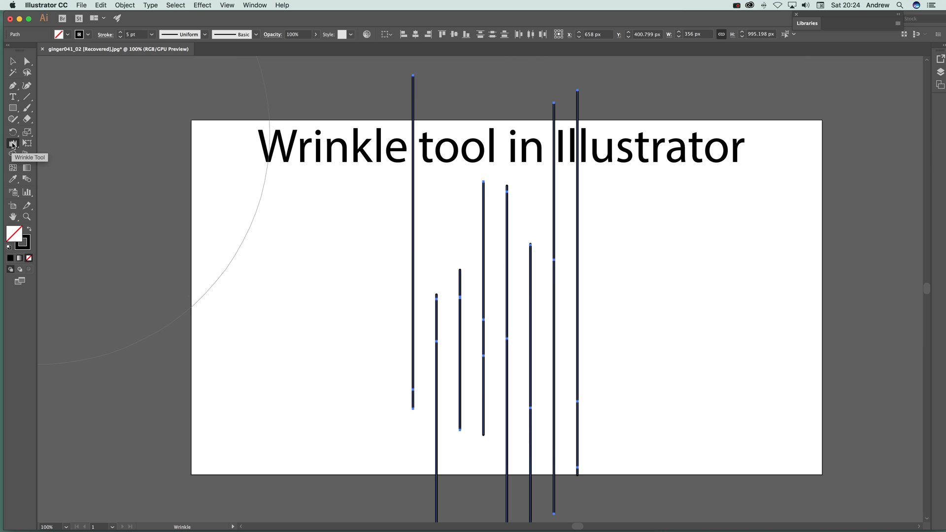
# - Set the Wrinkle tool to Horizontal 100% and Vertical 0%, then reopen its options
pyautogui.doubleClick(13, 143)
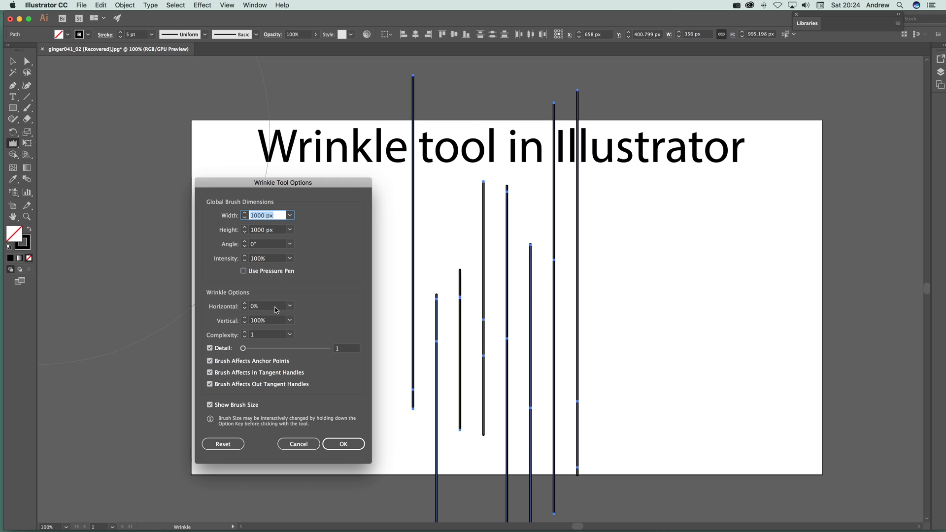
pyautogui.click(262, 306)
pyautogui.write('100')
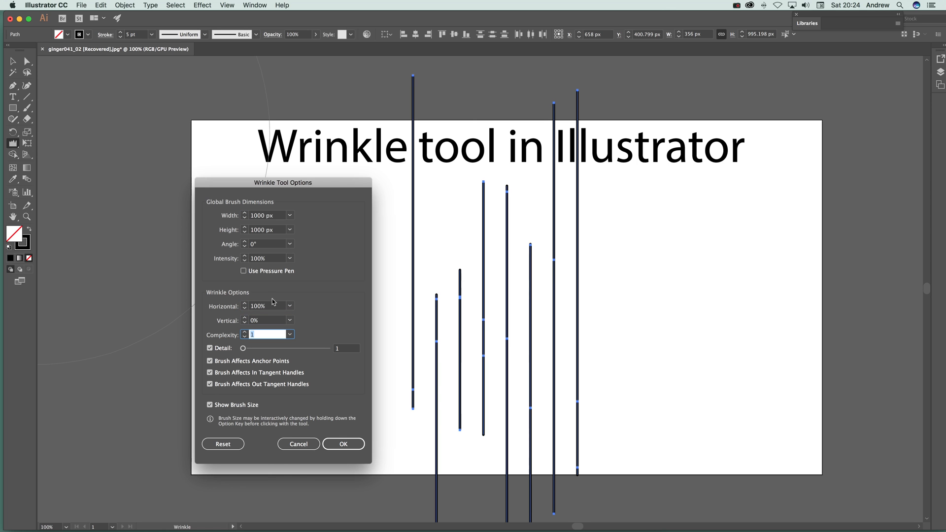
pyautogui.click(343, 443)
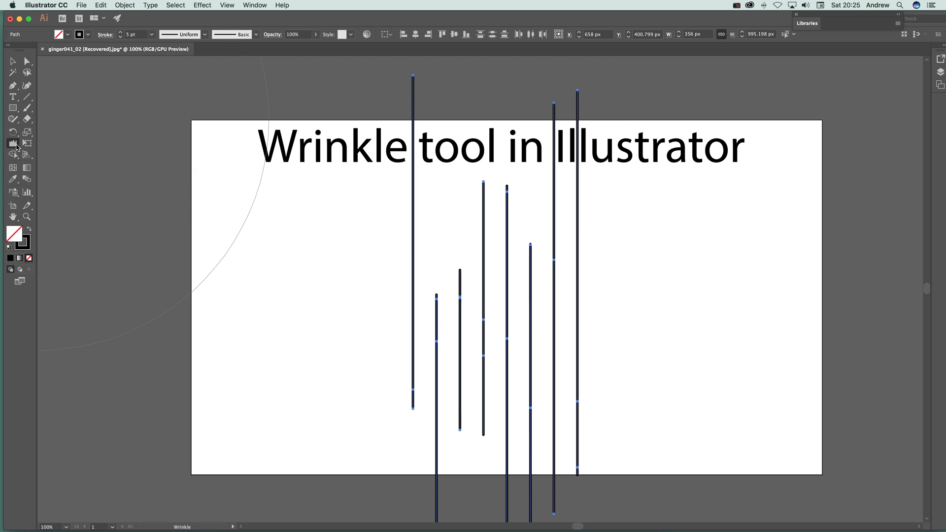
pyautogui.doubleClick(14, 143)
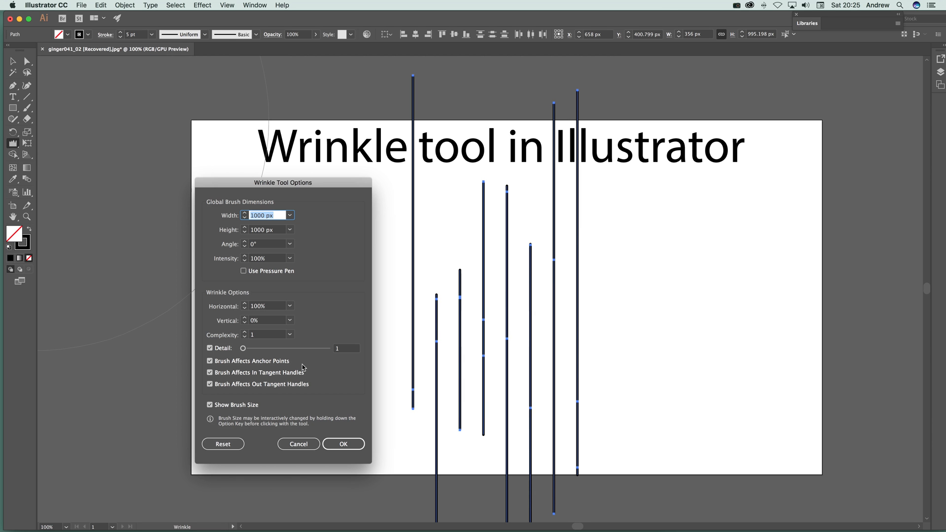